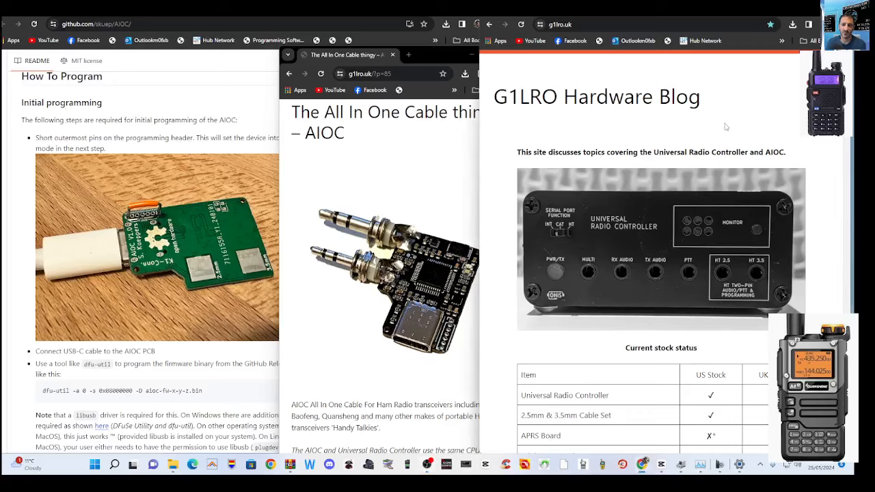
{"action": "mouse_move", "coordinate": [735, 116]}
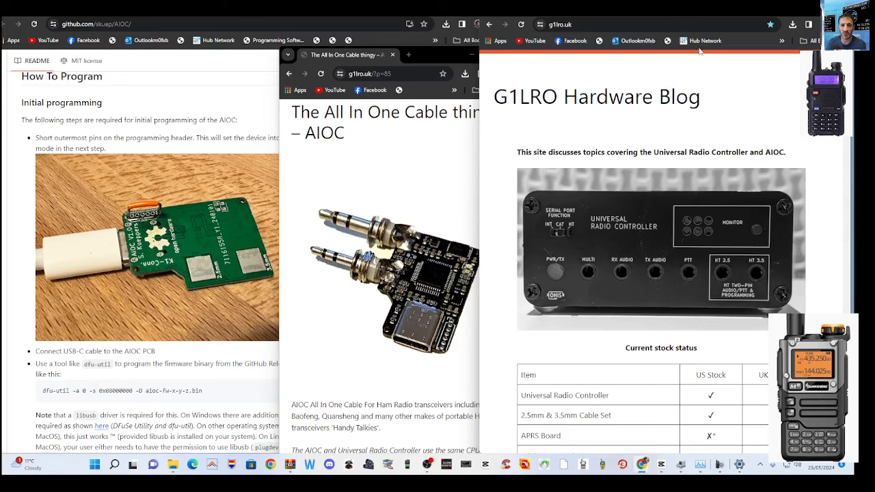
{"action": "mouse_move", "coordinate": [699, 52]}
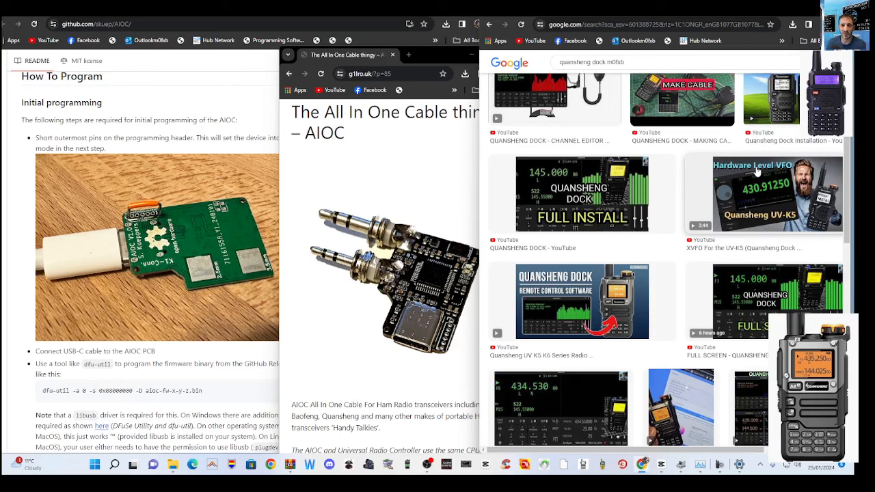
{"action": "mouse_move", "coordinate": [781, 265]}
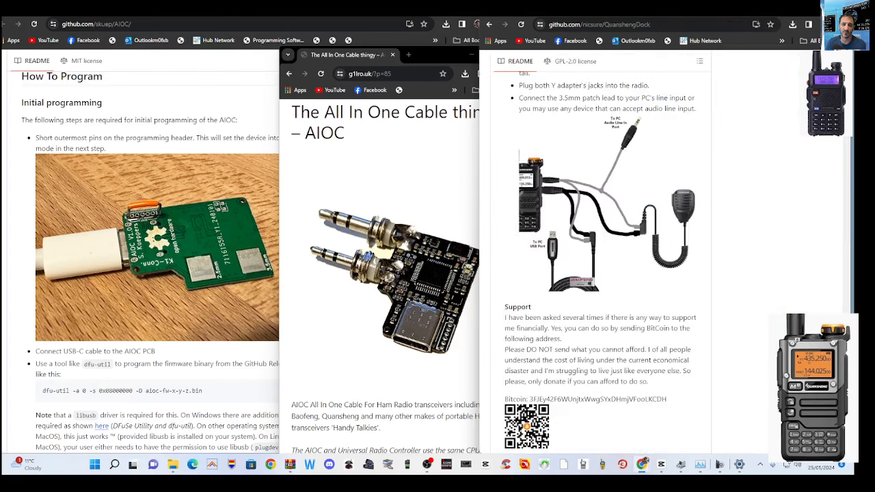
{"action": "mouse_move", "coordinate": [668, 241]}
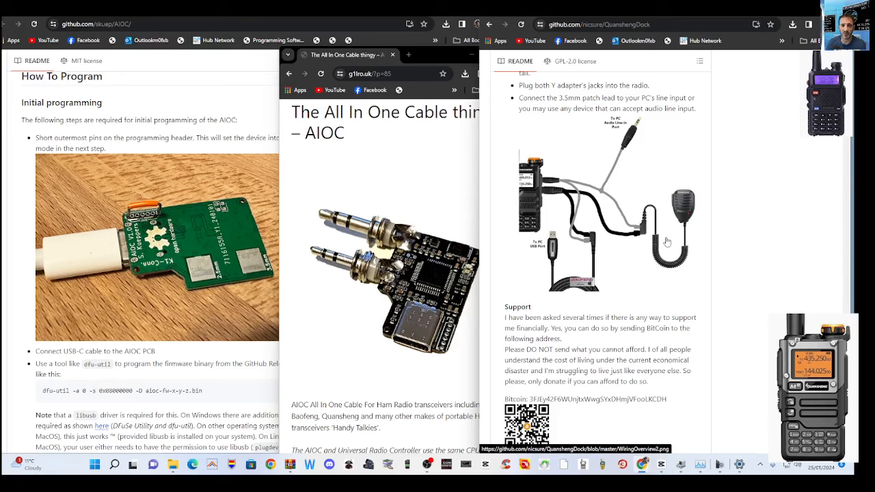
{"action": "mouse_move", "coordinate": [587, 246]}
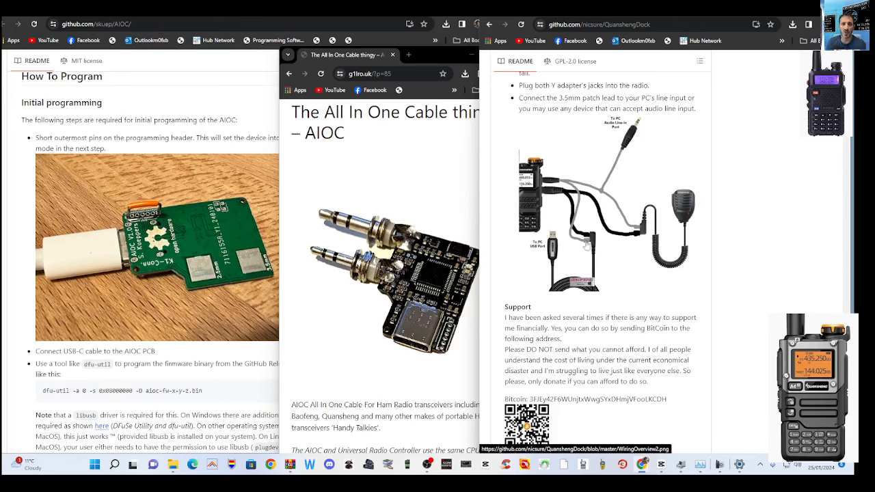
{"action": "mouse_move", "coordinate": [660, 184]}
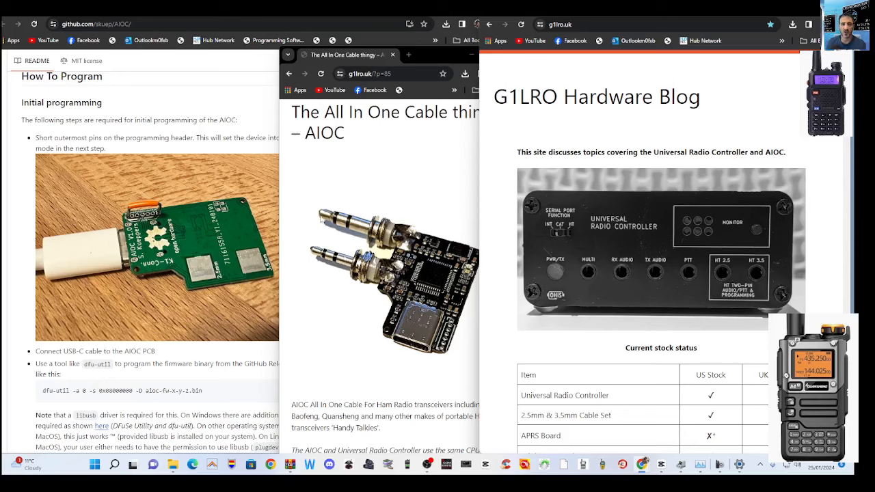
{"action": "mouse_move", "coordinate": [356, 193]}
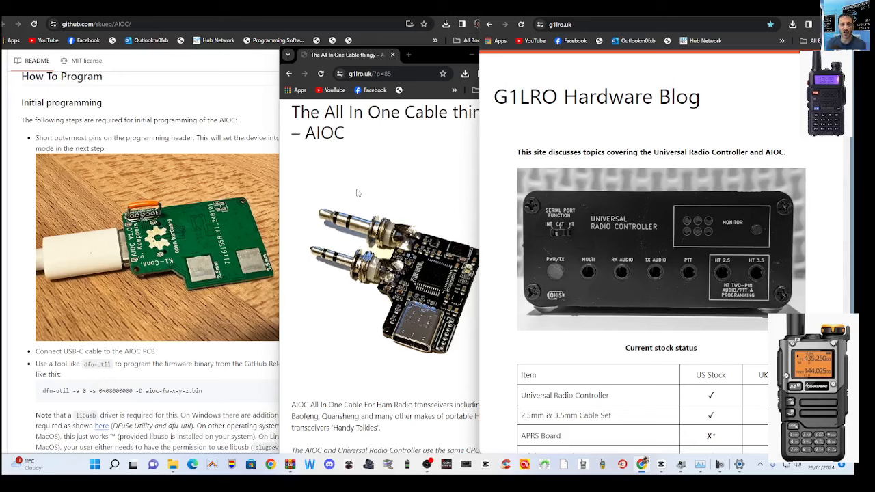
{"action": "mouse_move", "coordinate": [415, 191]}
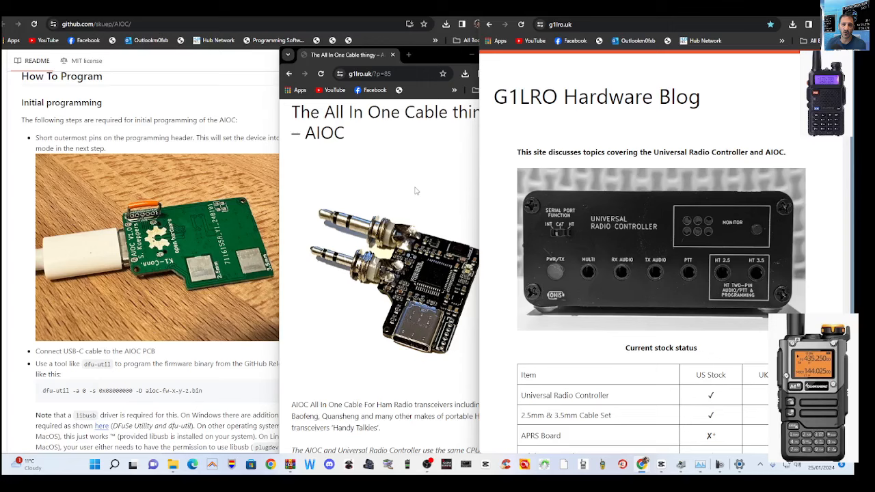
{"action": "mouse_move", "coordinate": [468, 256]}
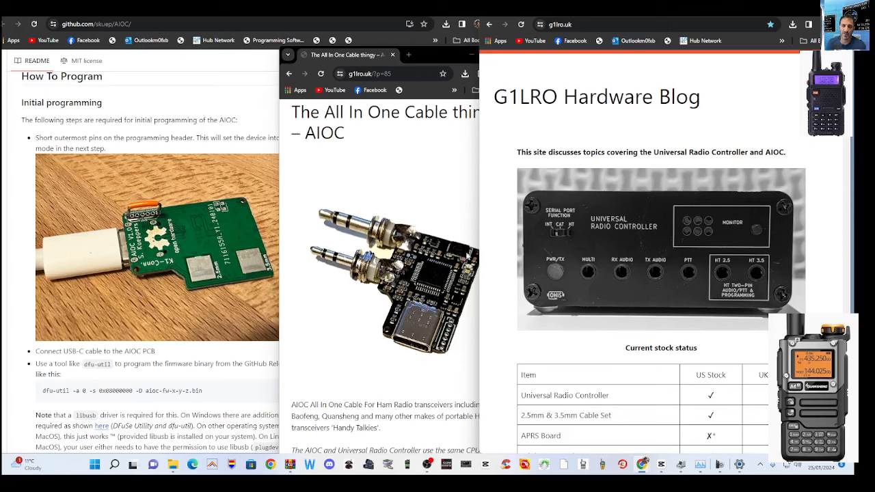
{"action": "mouse_move", "coordinate": [426, 236]}
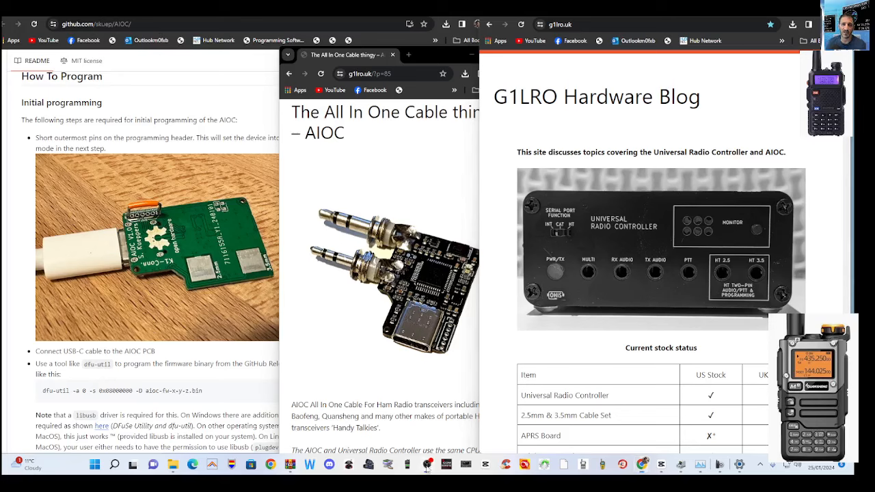
{"action": "scroll", "scroll_direction": "down", "scroll_amount": 3}
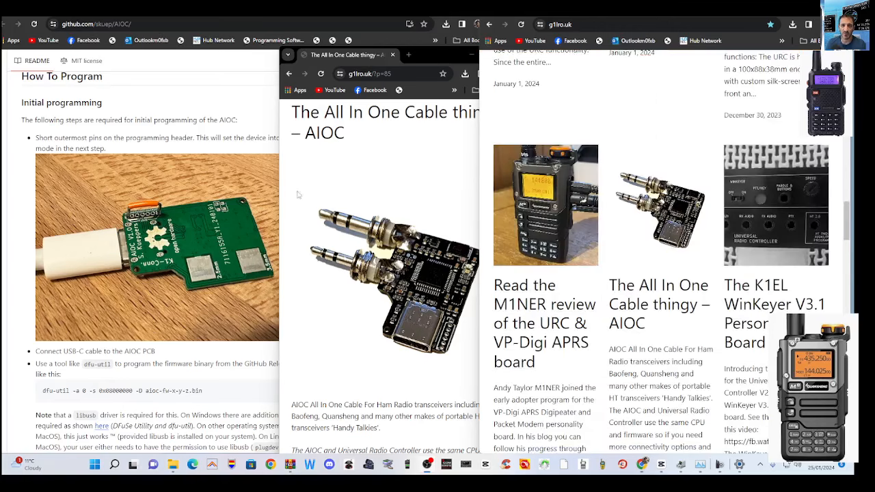
{"action": "mouse_move", "coordinate": [573, 229]}
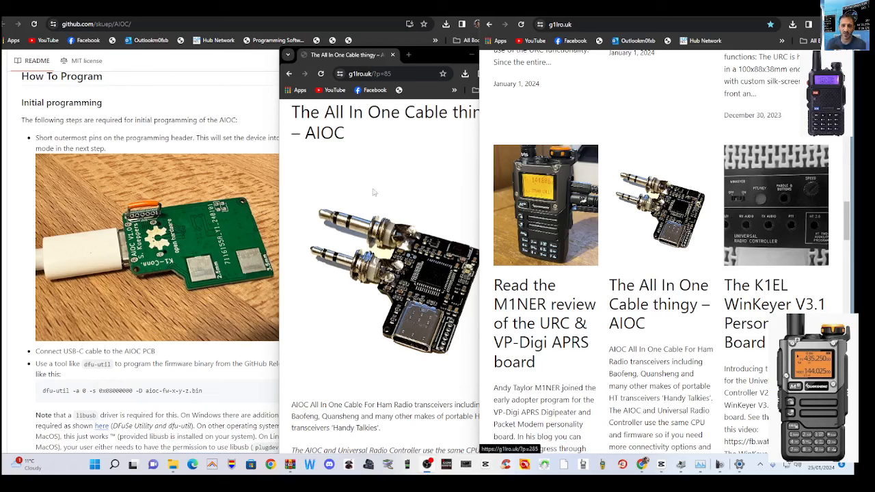
{"action": "mouse_move", "coordinate": [386, 392]}
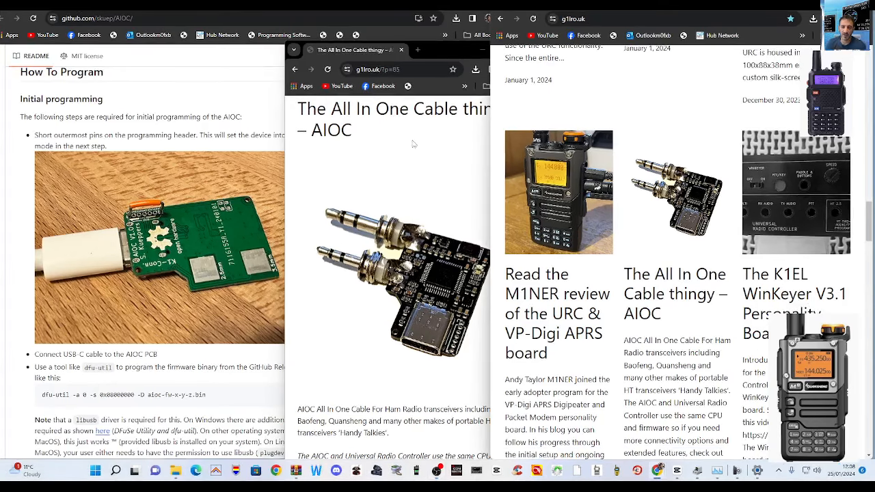
{"action": "mouse_move", "coordinate": [384, 201]}
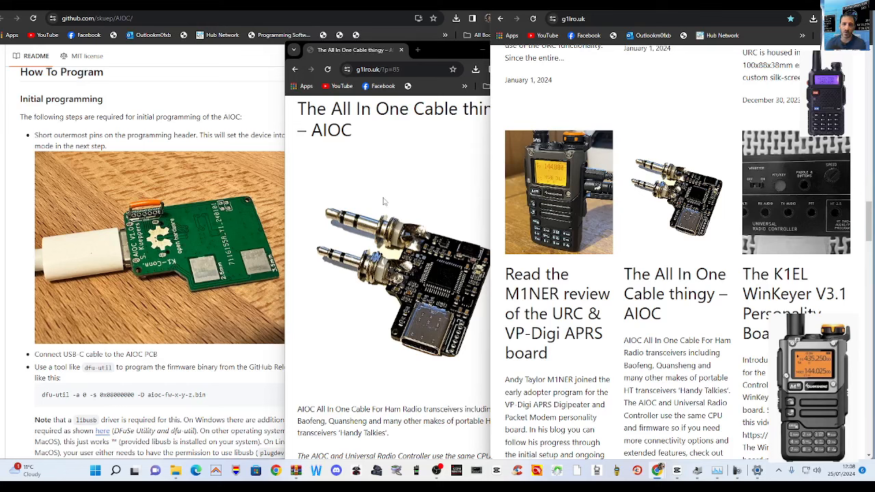
{"action": "mouse_move", "coordinate": [413, 183]}
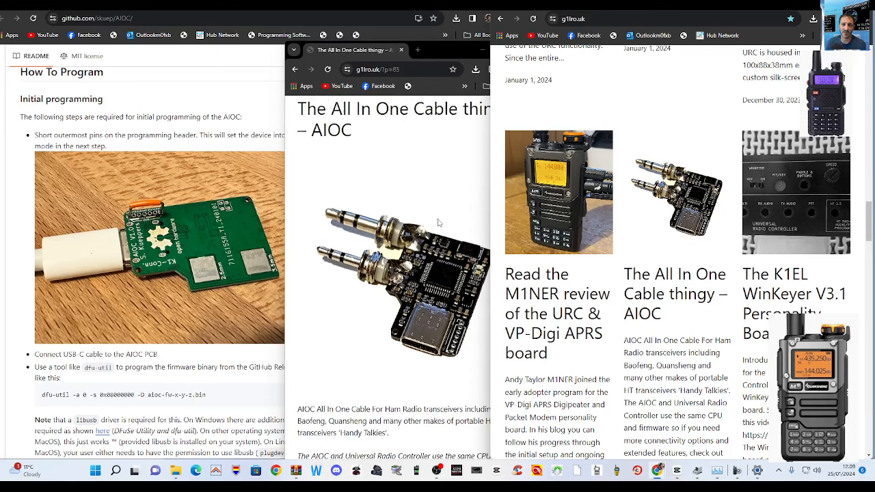
{"action": "mouse_move", "coordinate": [672, 203]}
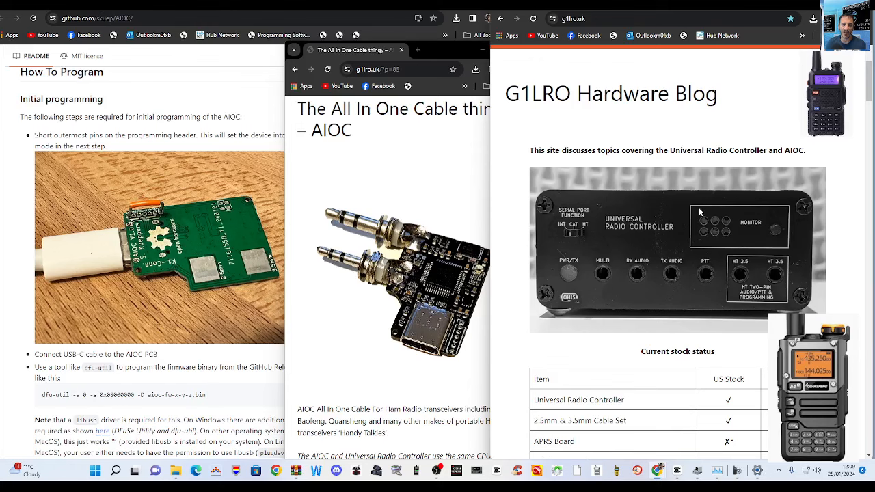
{"action": "mouse_move", "coordinate": [641, 285]}
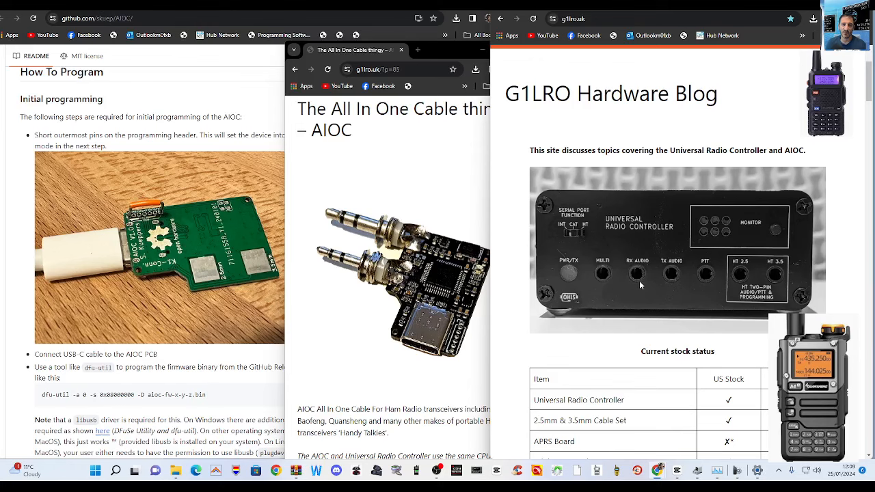
{"action": "mouse_move", "coordinate": [600, 418]}
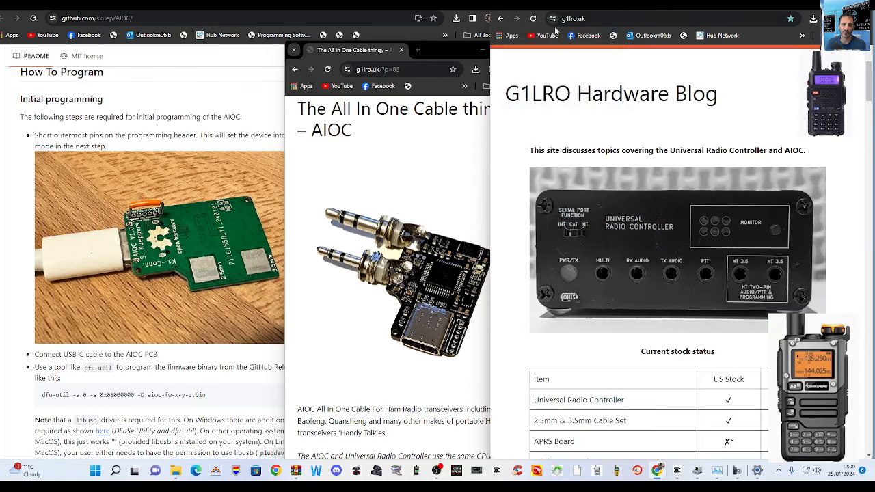
{"action": "mouse_move", "coordinate": [383, 248]}
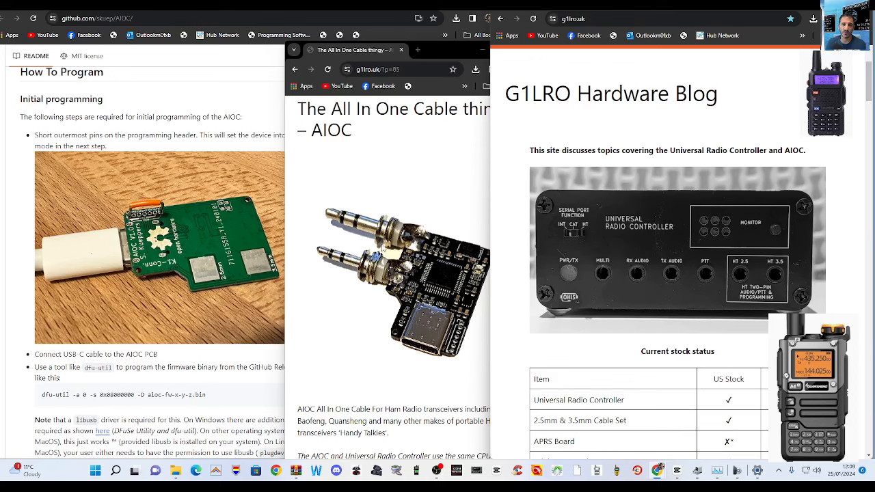
{"action": "mouse_move", "coordinate": [408, 354]}
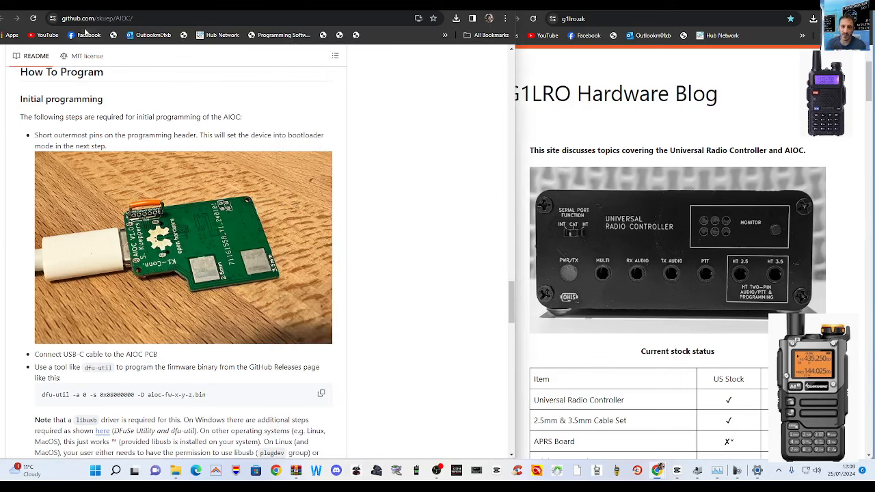
{"action": "mouse_move", "coordinate": [91, 184]}
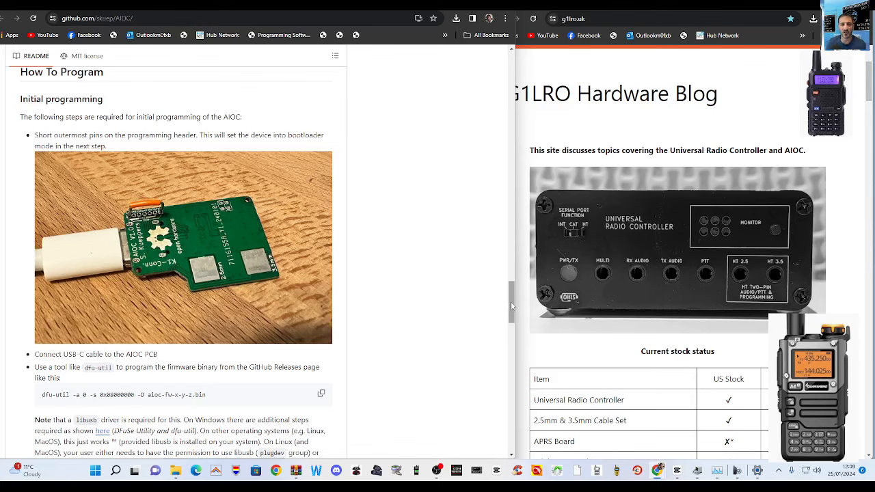
{"action": "mouse_move", "coordinate": [164, 200]}
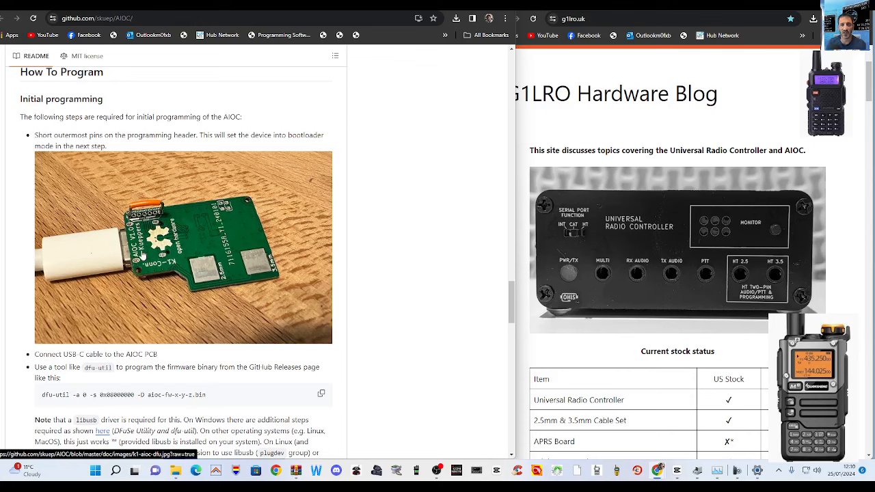
{"action": "mouse_move", "coordinate": [163, 205]}
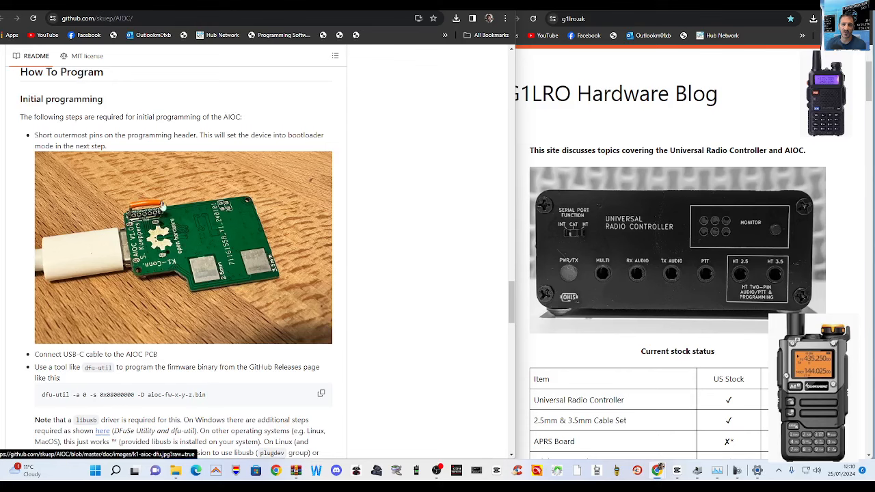
{"action": "mouse_move", "coordinate": [121, 254]}
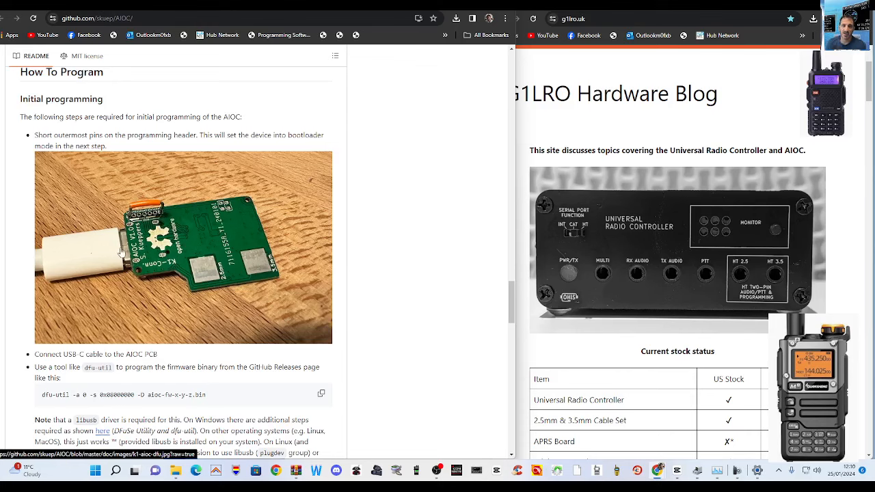
{"action": "mouse_move", "coordinate": [100, 255]}
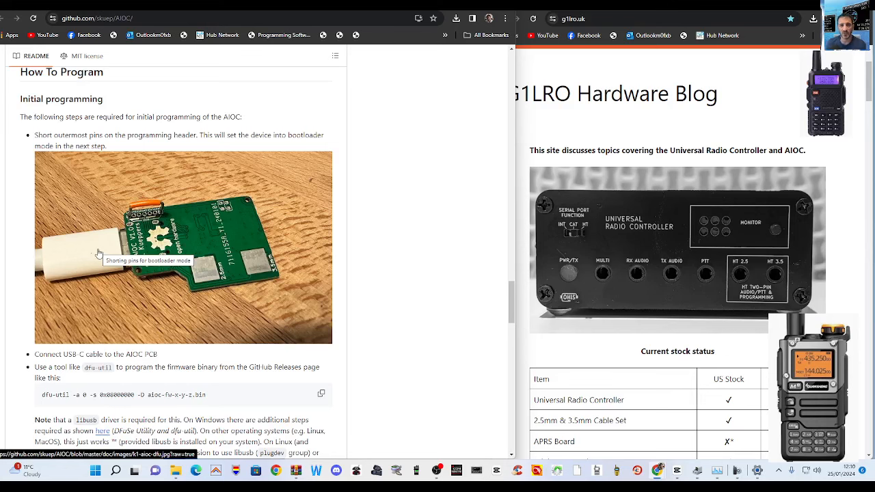
Step: Scroll the AIOC repository page back to its file list and About panel
{"action": "scroll", "scroll_direction": "down", "scroll_amount": 3}
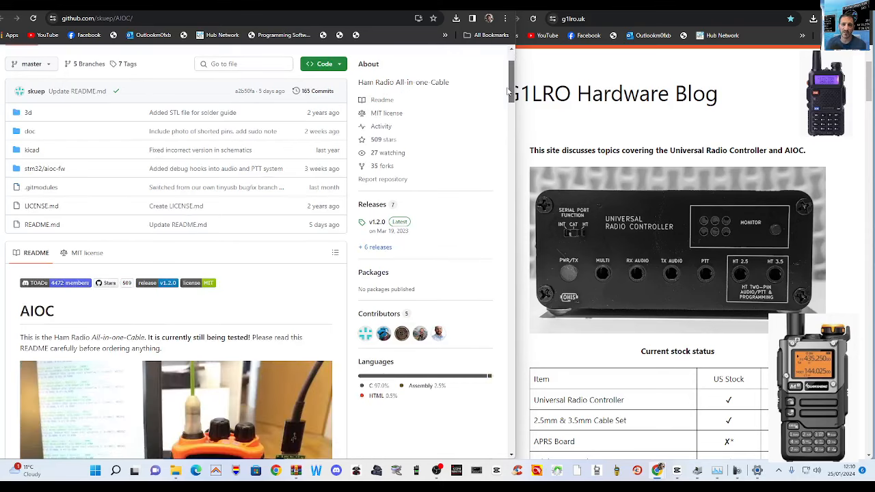
Step: Scroll the AIOC README past the contributors to the How To Program / Initial programming section
{"action": "scroll", "scroll_direction": "down", "scroll_amount": 3}
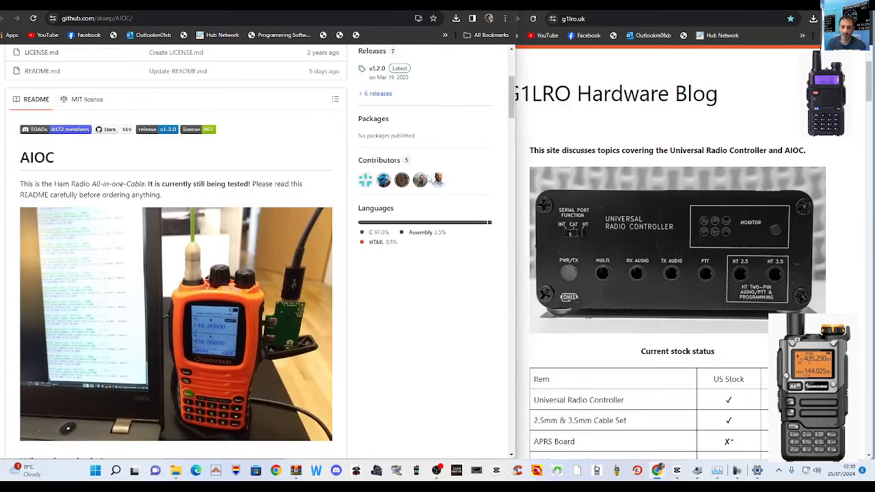
{"action": "mouse_move", "coordinate": [366, 180]}
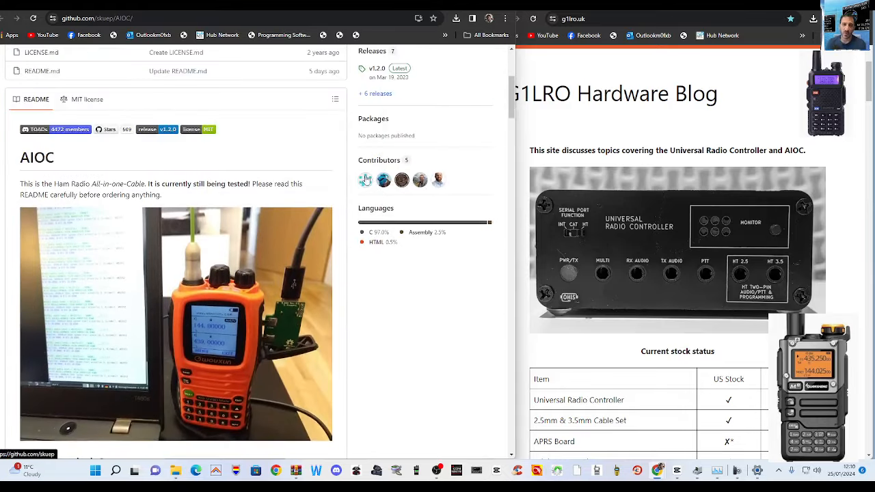
{"action": "mouse_move", "coordinate": [365, 180]}
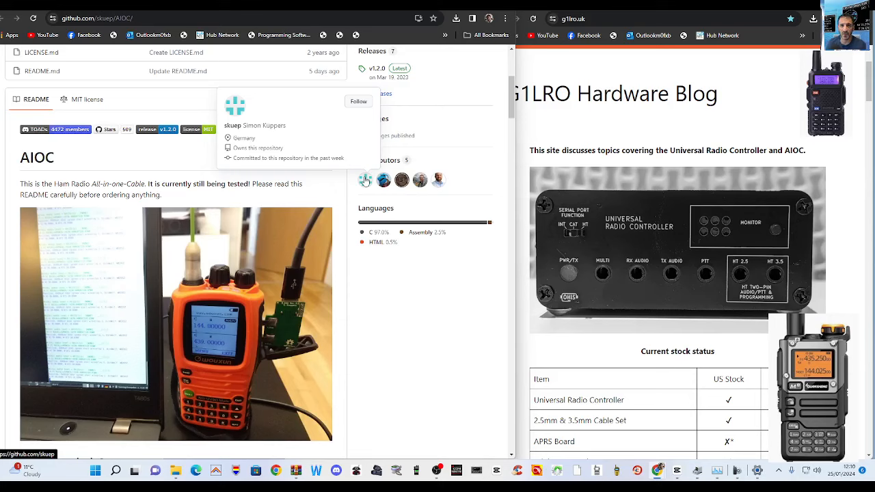
{"action": "mouse_move", "coordinate": [384, 180]}
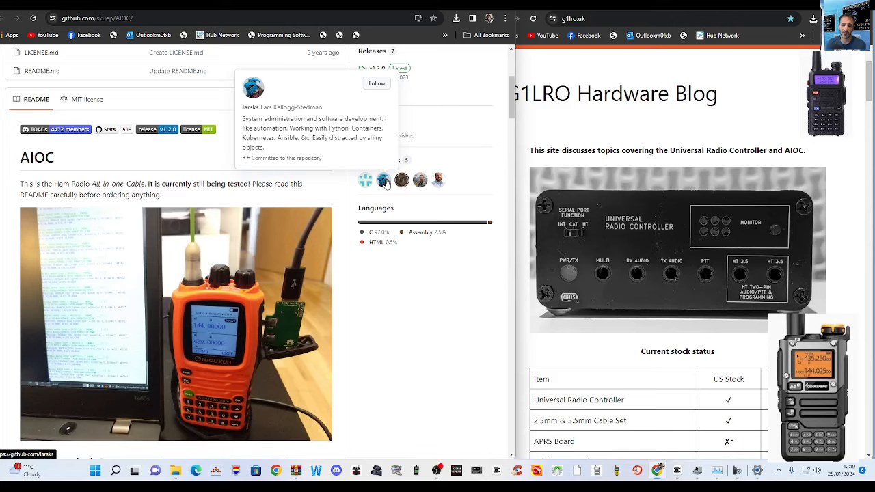
{"action": "mouse_move", "coordinate": [402, 180]}
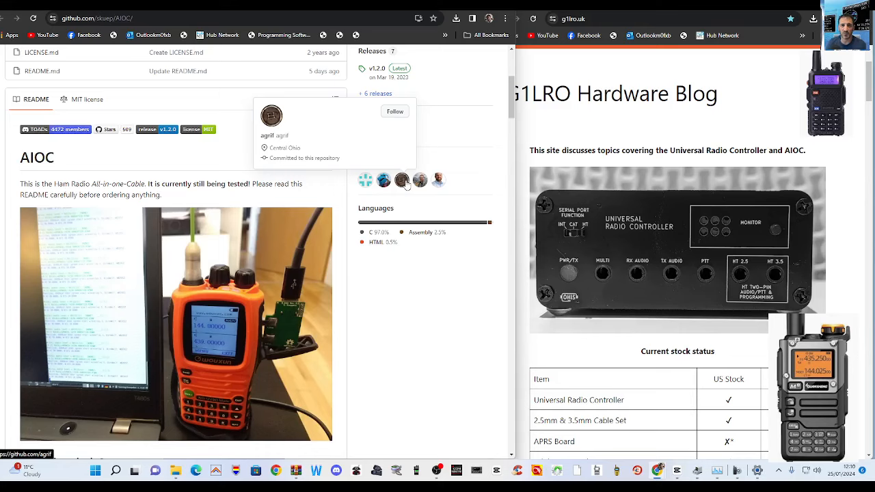
{"action": "mouse_move", "coordinate": [421, 181]}
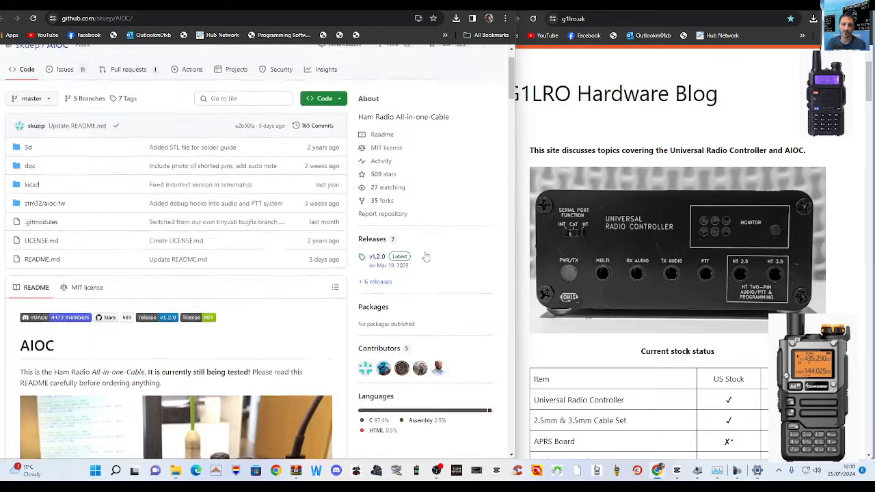
{"action": "scroll", "scroll_direction": "down", "scroll_amount": 3}
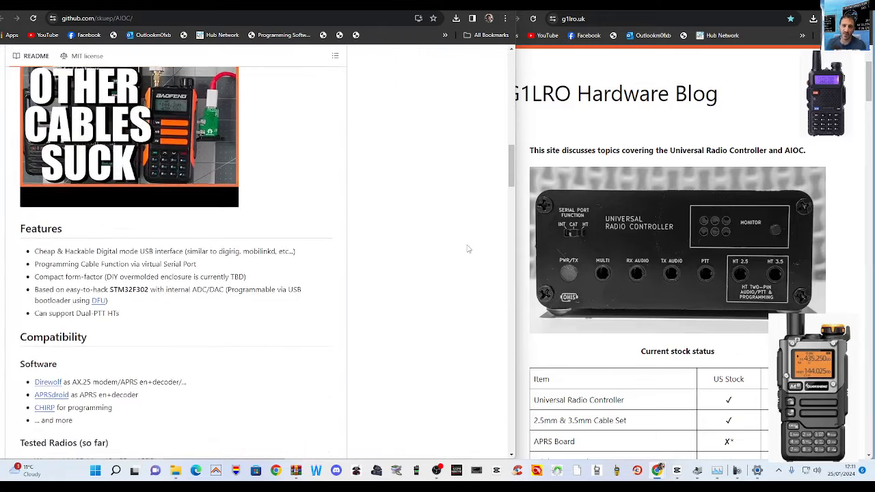
{"action": "scroll", "scroll_direction": "down", "scroll_amount": 3}
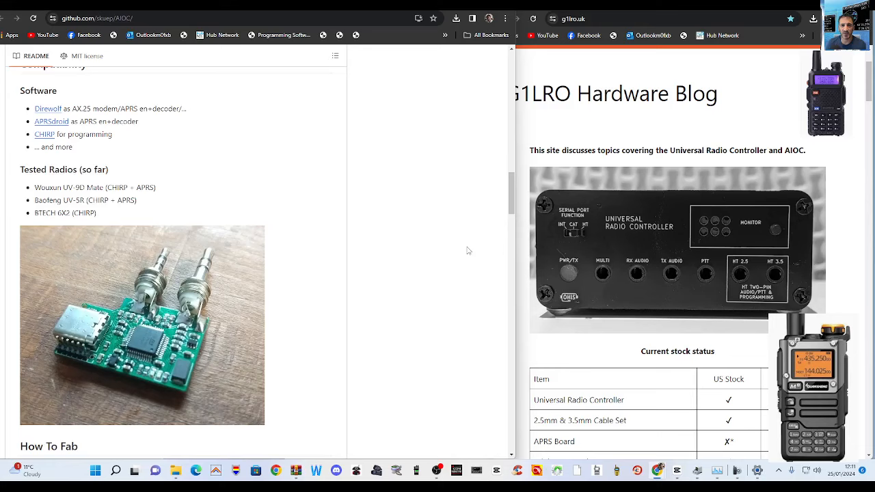
{"action": "scroll", "scroll_direction": "down", "scroll_amount": 3}
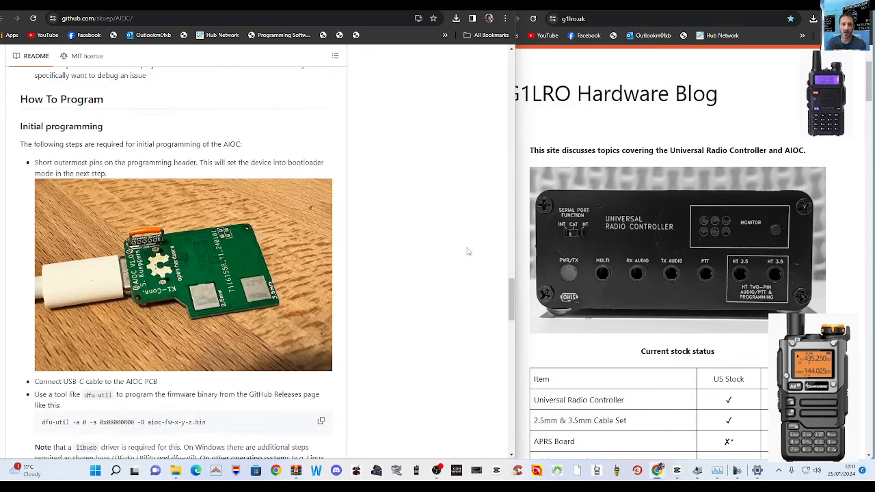
{"action": "scroll", "scroll_direction": "down", "scroll_amount": 3}
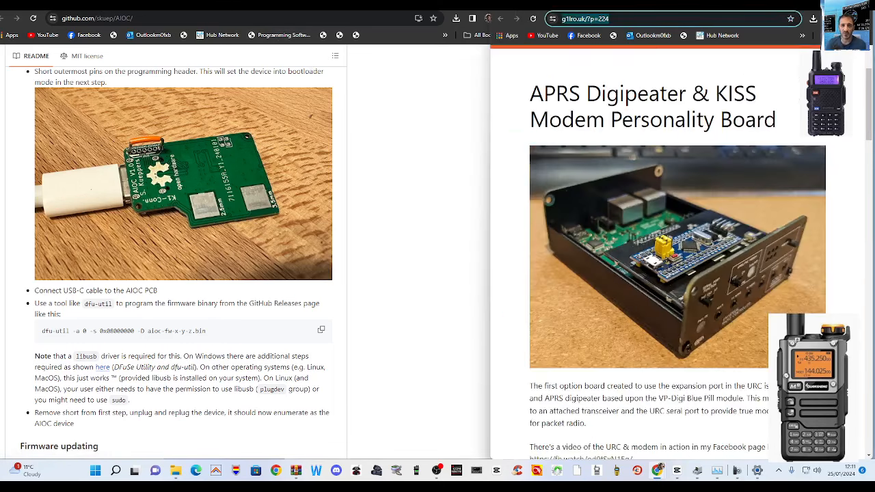
Step: Scroll the G1LRO blog home page to the recent post cards (M1NER review, AIOC, WinKeyer)
{"action": "scroll", "scroll_direction": "down", "scroll_amount": 3}
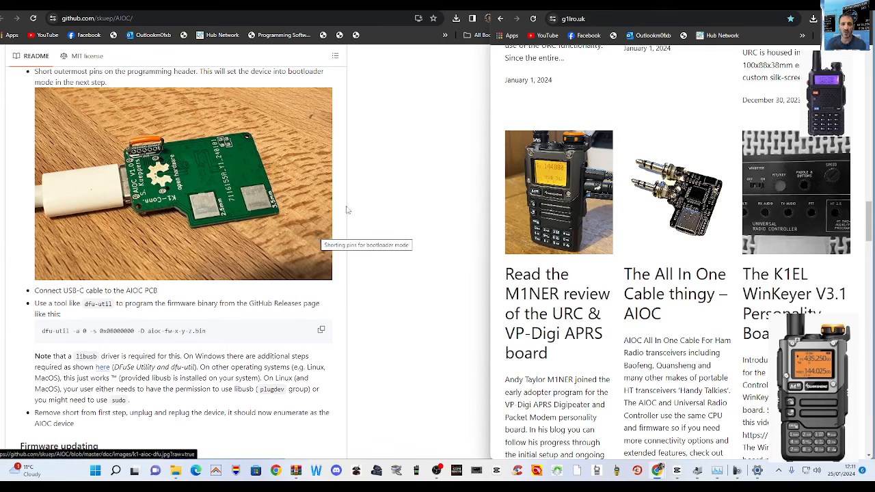
{"action": "mouse_move", "coordinate": [417, 272]}
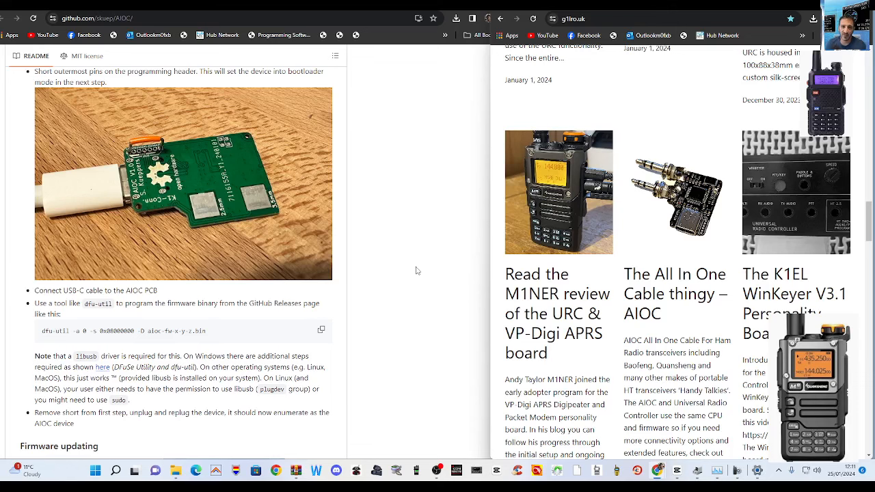
{"action": "mouse_move", "coordinate": [461, 389]}
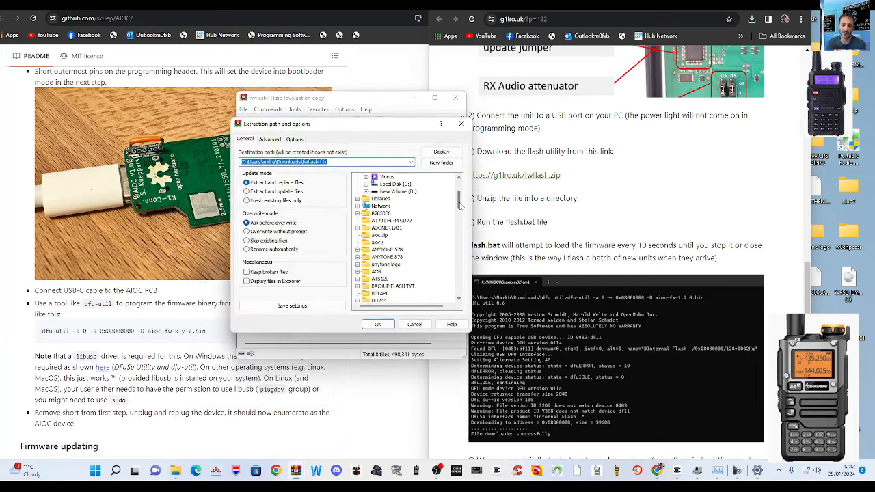
Step: Choose Desktop\aioc2 as the extraction destination and confirm the extraction
{"action": "left_click", "coordinate": [377, 243]}
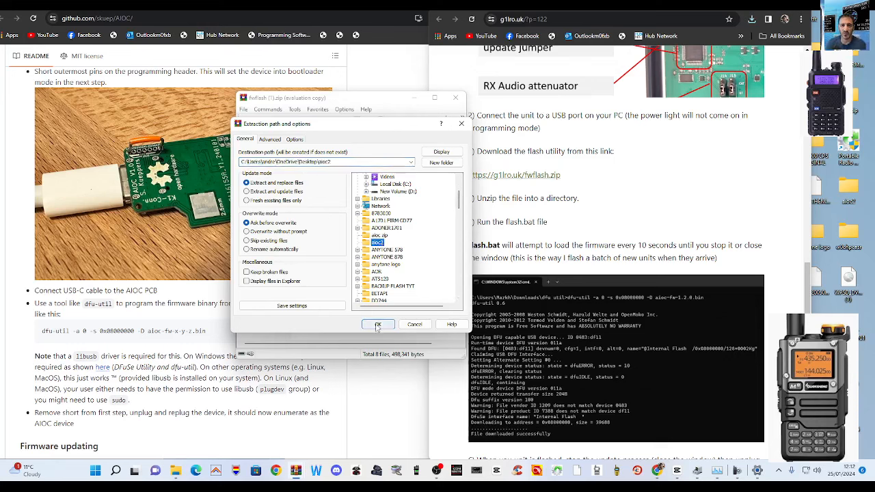
{"action": "left_click", "coordinate": [378, 324]}
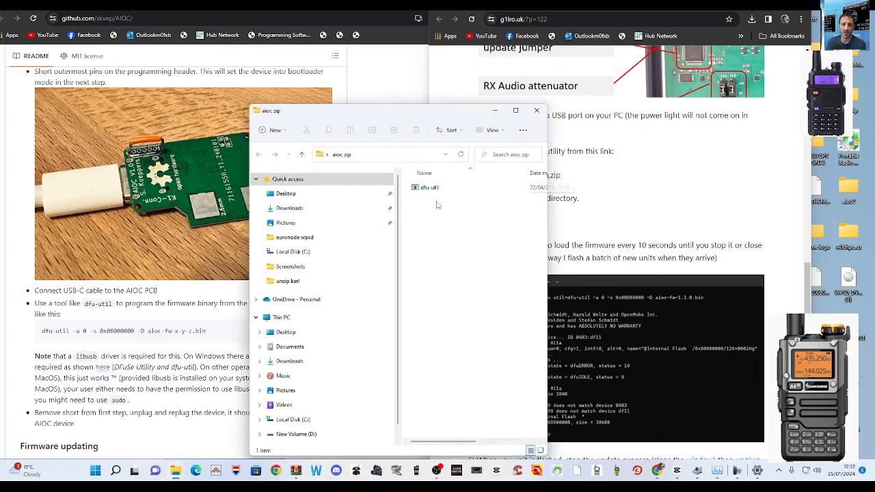
Step: Run dfu-util, dismiss the missing libusb DLL error, and close the aioc.zip window
{"action": "double_click", "coordinate": [430, 187]}
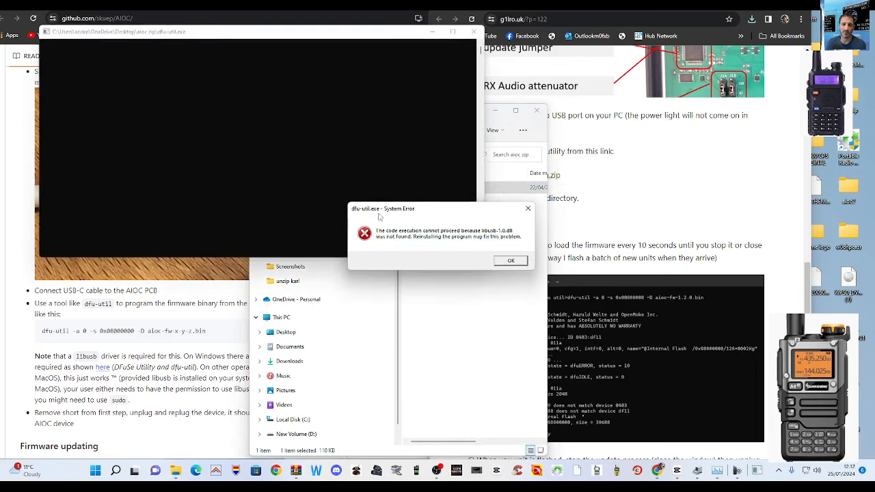
{"action": "left_click", "coordinate": [510, 261]}
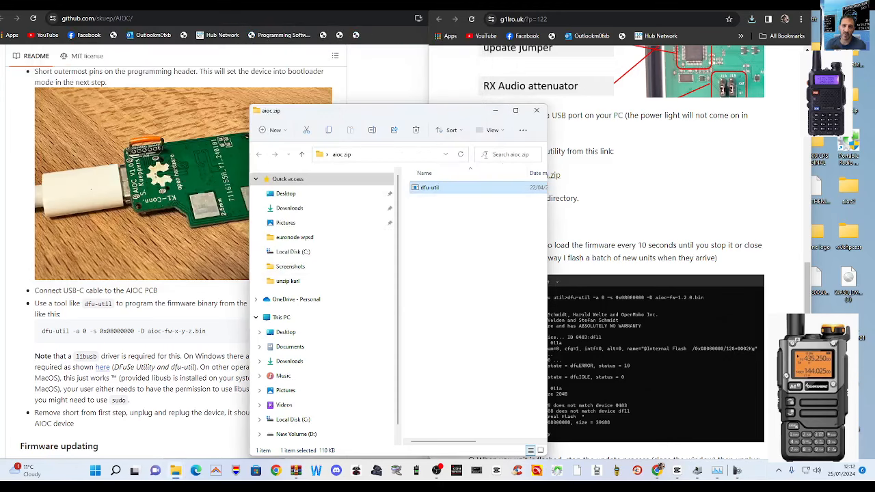
{"action": "left_click", "coordinate": [537, 110]}
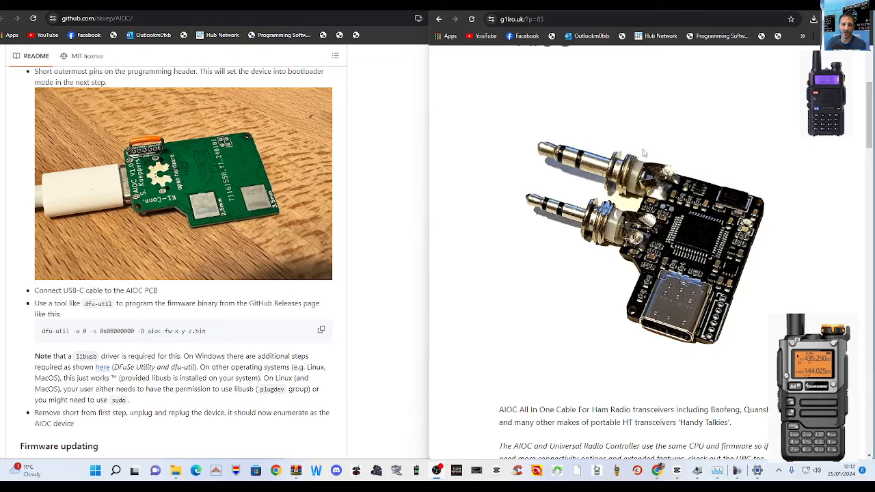
{"action": "mouse_move", "coordinate": [221, 147]}
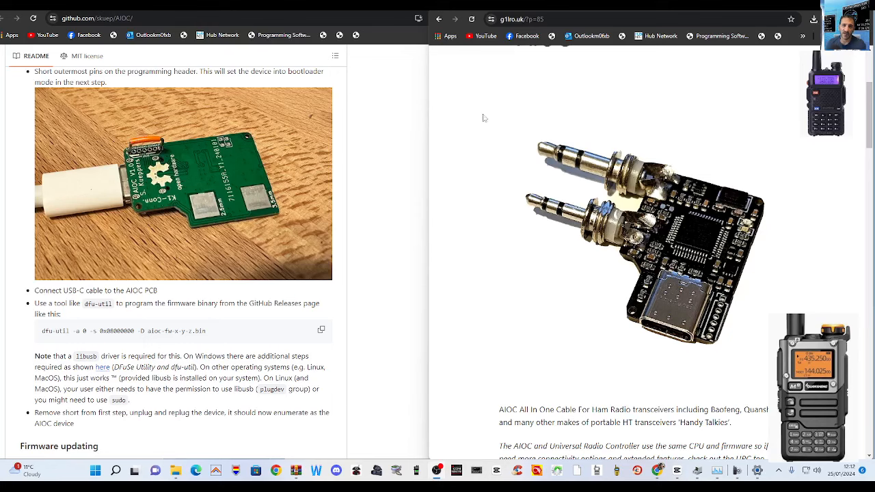
{"action": "mouse_move", "coordinate": [648, 50]}
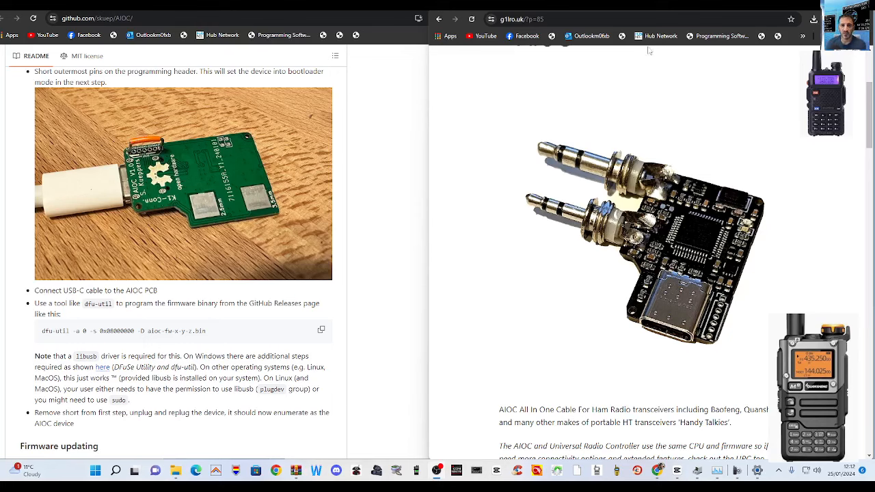
{"action": "mouse_move", "coordinate": [364, 131]}
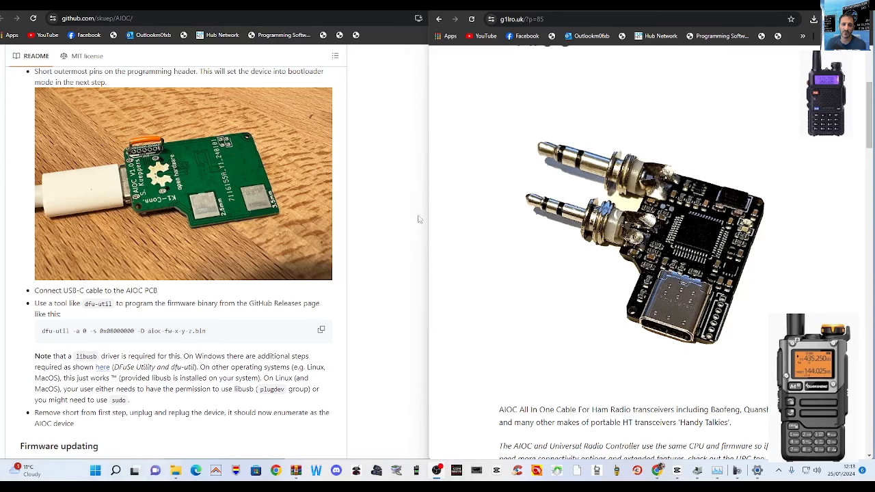
Step: Scroll the AIOC README to the dfu-util programming command and Firmware updating section
{"action": "scroll", "scroll_direction": "down", "scroll_amount": 3}
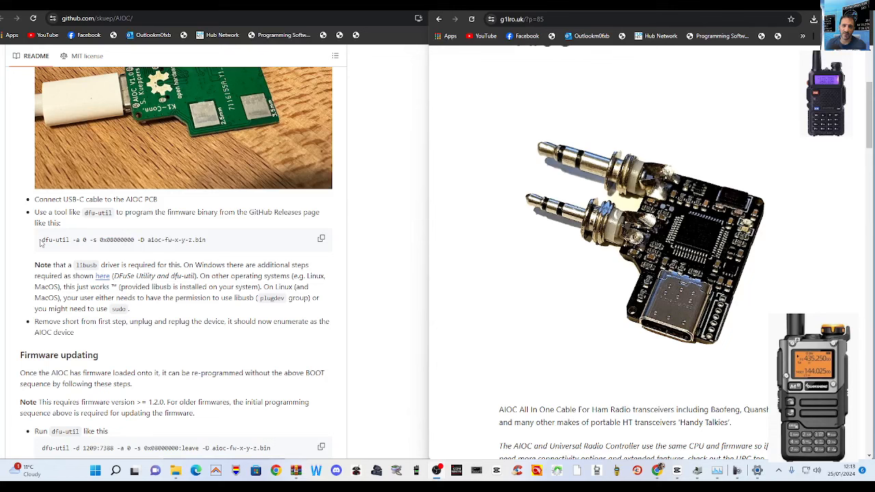
{"action": "mouse_move", "coordinate": [306, 243]}
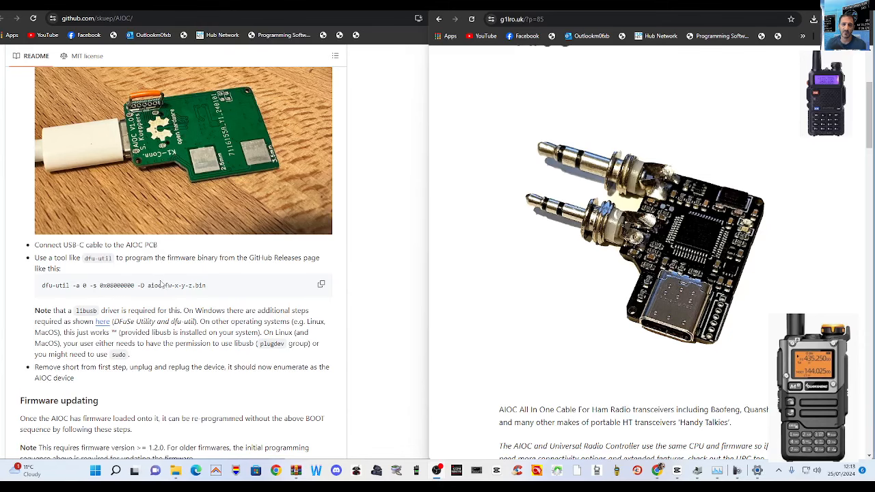
{"action": "scroll", "scroll_direction": "down", "scroll_amount": 3}
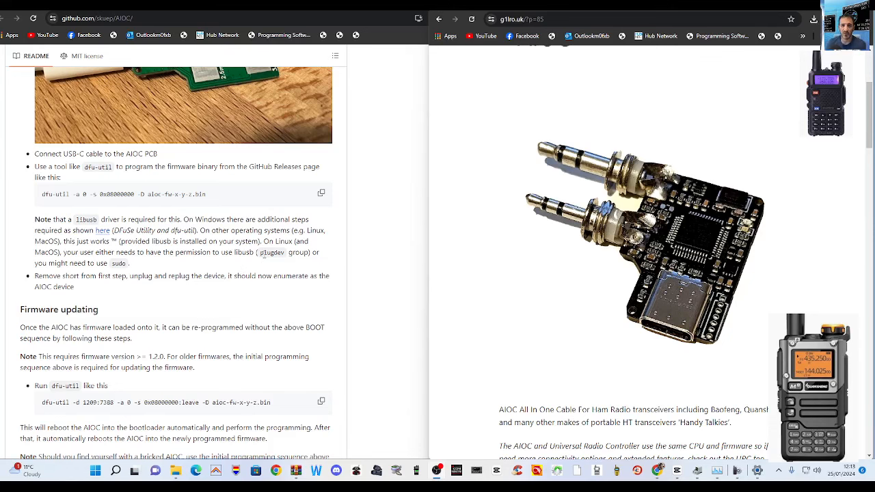
{"action": "scroll", "scroll_direction": "down", "scroll_amount": 3}
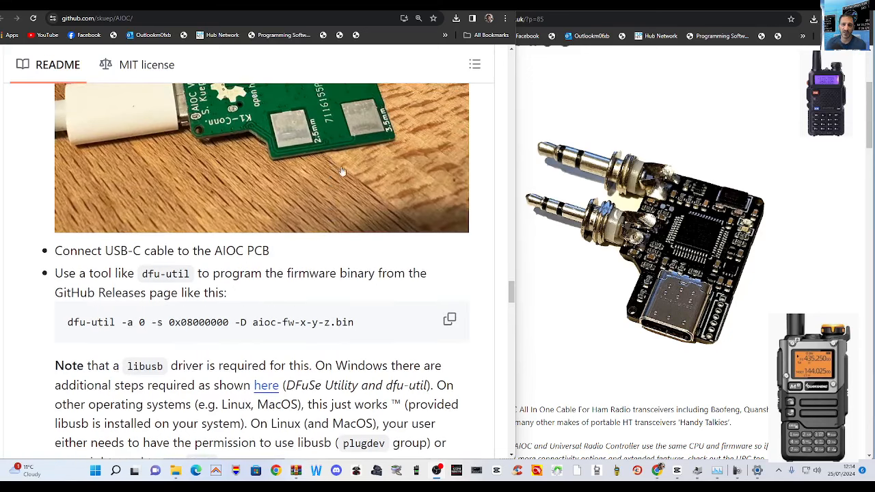
Step: Scroll the README from Firmware updating and How To Use back to Initial programming
{"action": "scroll", "scroll_direction": "down", "scroll_amount": 3}
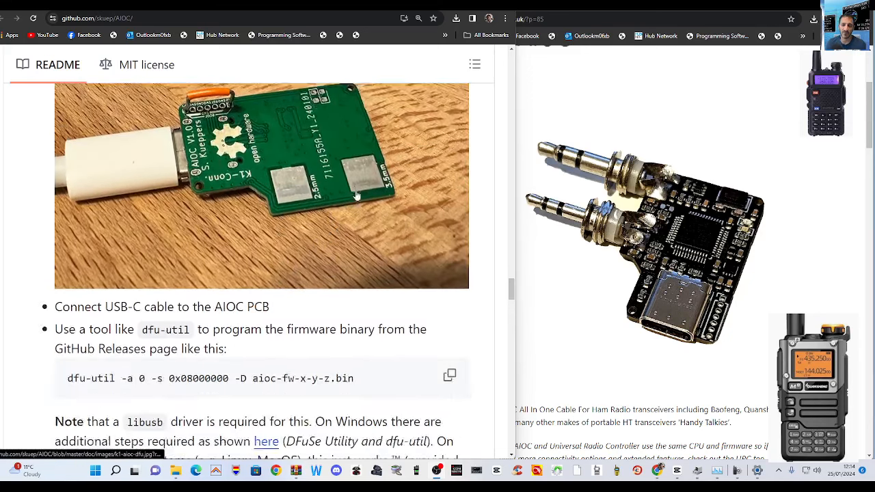
{"action": "scroll", "scroll_direction": "down", "scroll_amount": 3}
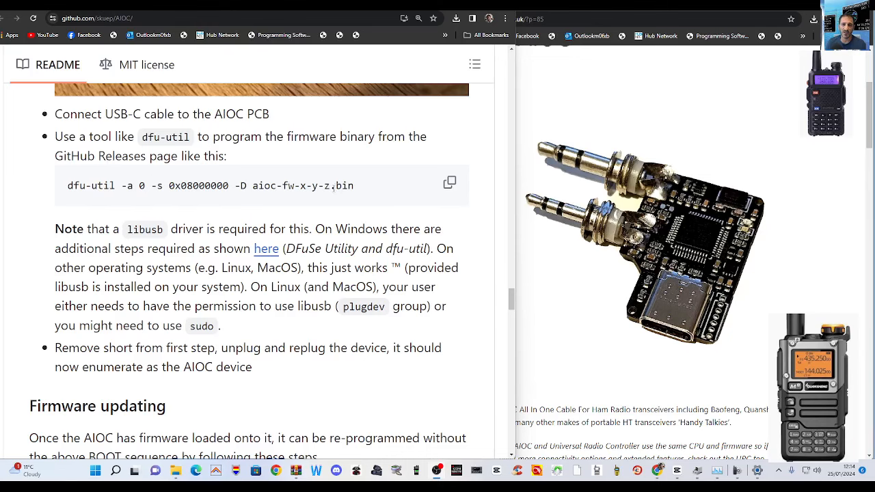
{"action": "scroll", "scroll_direction": "down", "scroll_amount": 3}
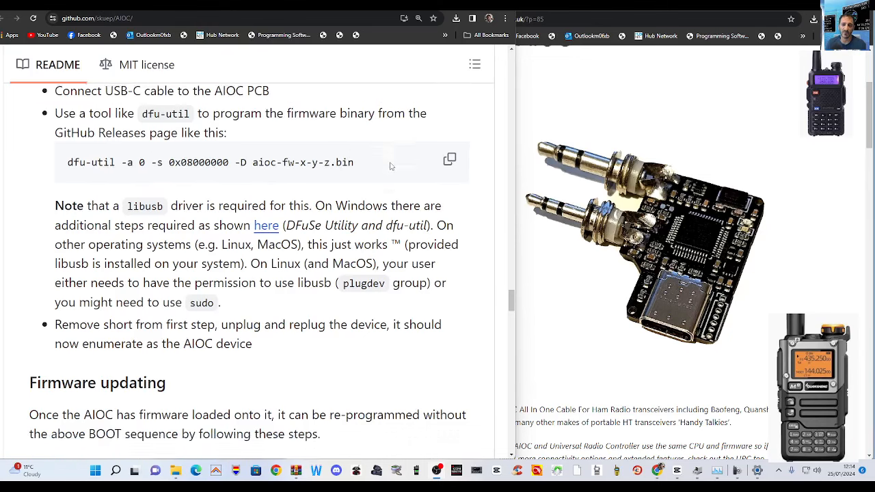
{"action": "scroll", "scroll_direction": "down", "scroll_amount": 3}
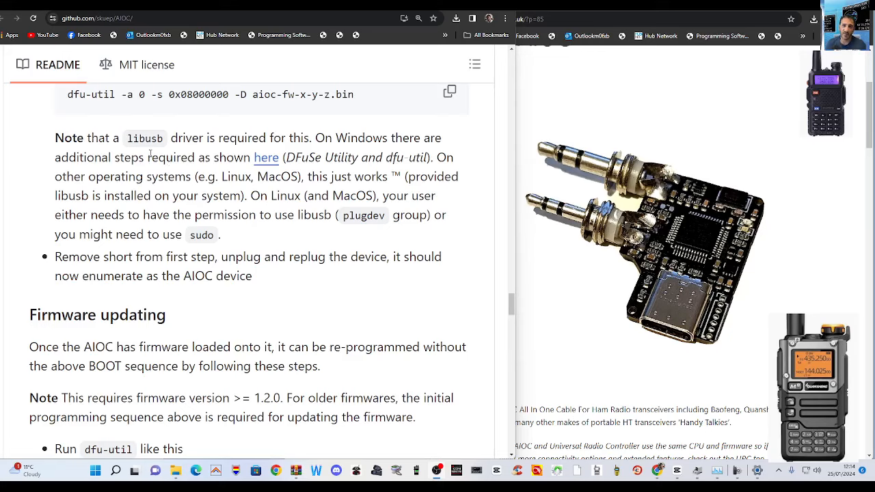
{"action": "mouse_move", "coordinate": [269, 158]}
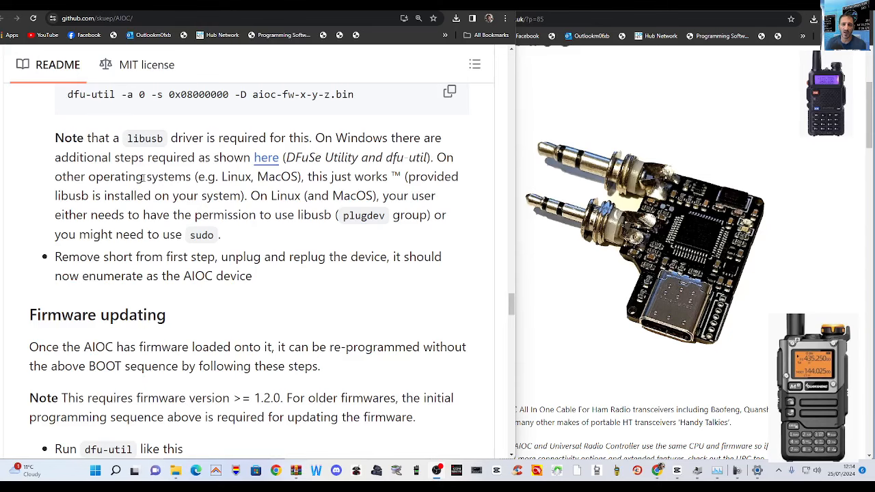
{"action": "scroll", "scroll_direction": "down", "scroll_amount": 3}
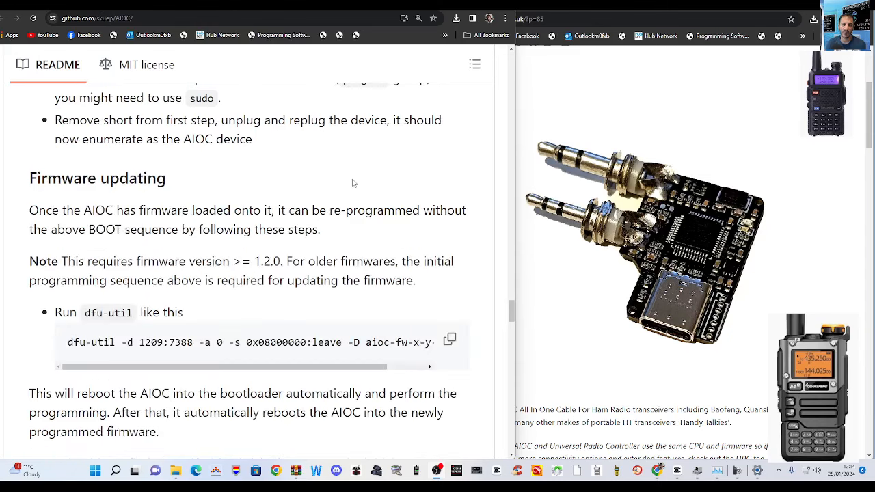
{"action": "scroll", "scroll_direction": "down", "scroll_amount": 3}
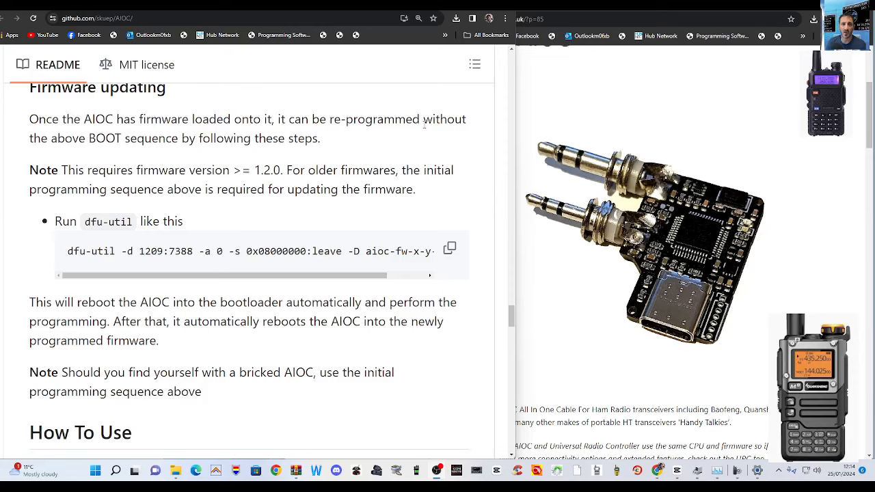
{"action": "mouse_move", "coordinate": [450, 132]}
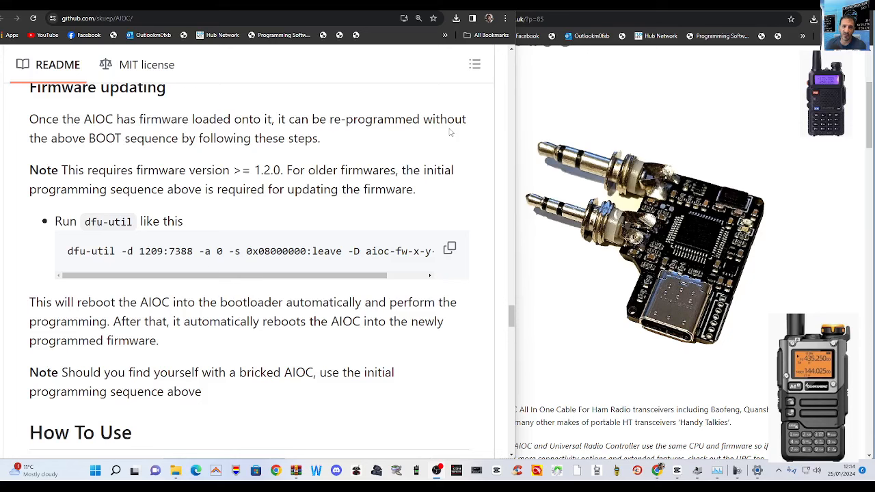
{"action": "scroll", "scroll_direction": "down", "scroll_amount": 3}
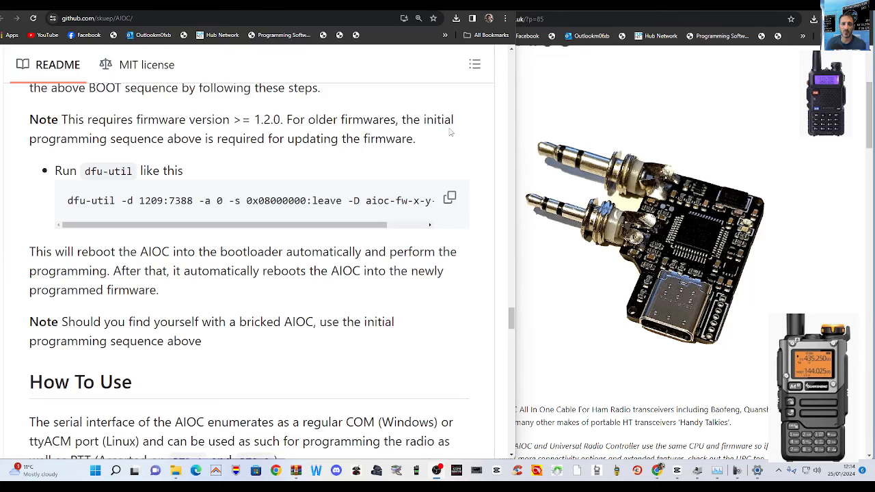
{"action": "scroll", "scroll_direction": "down", "scroll_amount": 3}
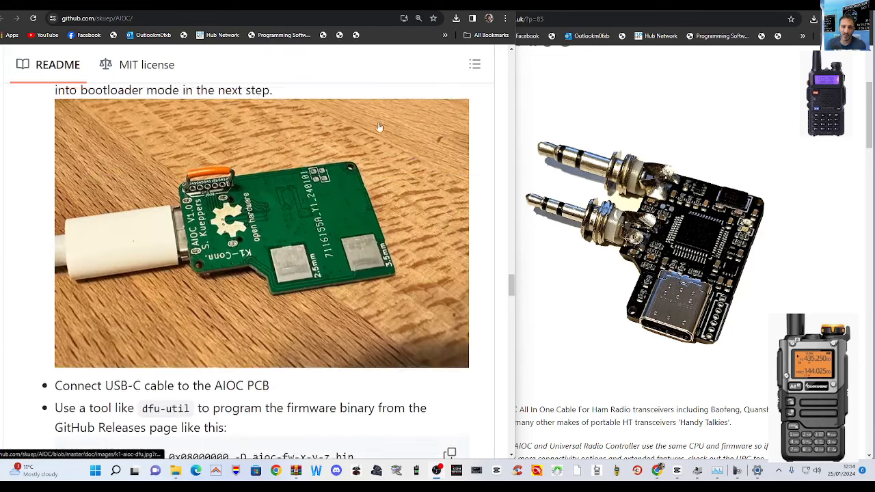
{"action": "scroll", "scroll_direction": "down", "scroll_amount": 3}
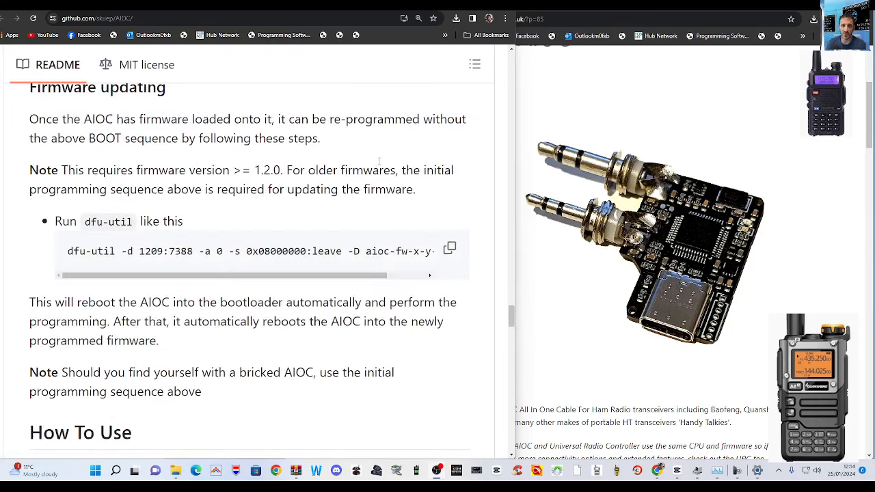
{"action": "scroll", "scroll_direction": "down", "scroll_amount": 3}
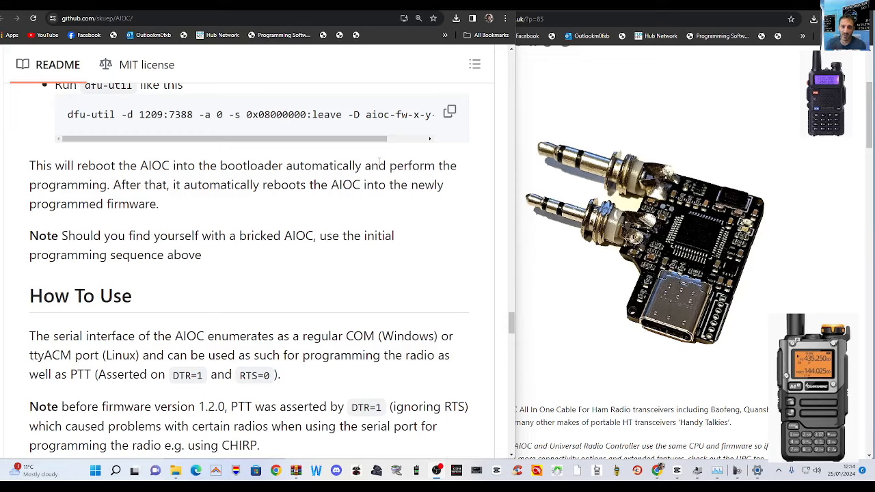
{"action": "scroll", "scroll_direction": "down", "scroll_amount": 3}
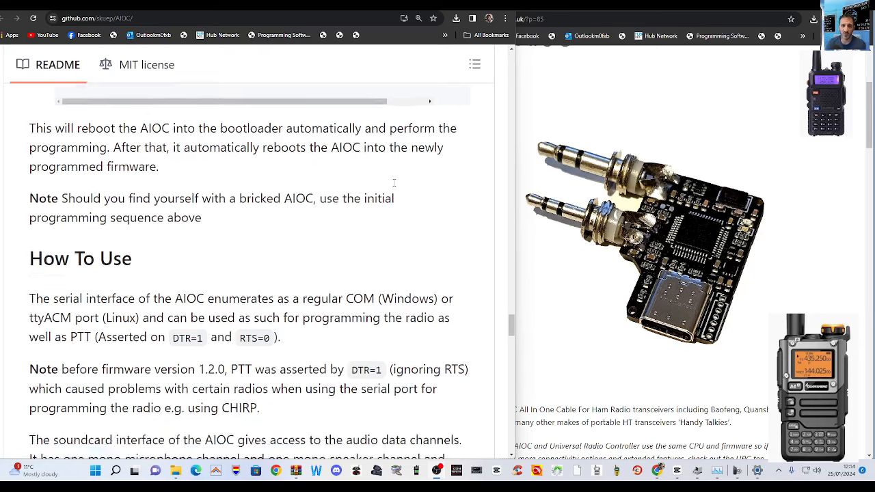
{"action": "scroll", "scroll_direction": "down", "scroll_amount": 3}
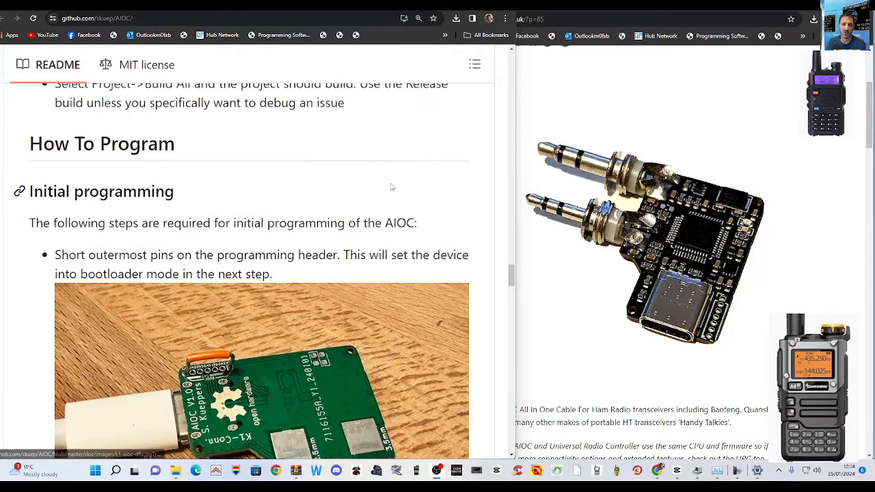
{"action": "scroll", "scroll_direction": "down", "scroll_amount": 3}
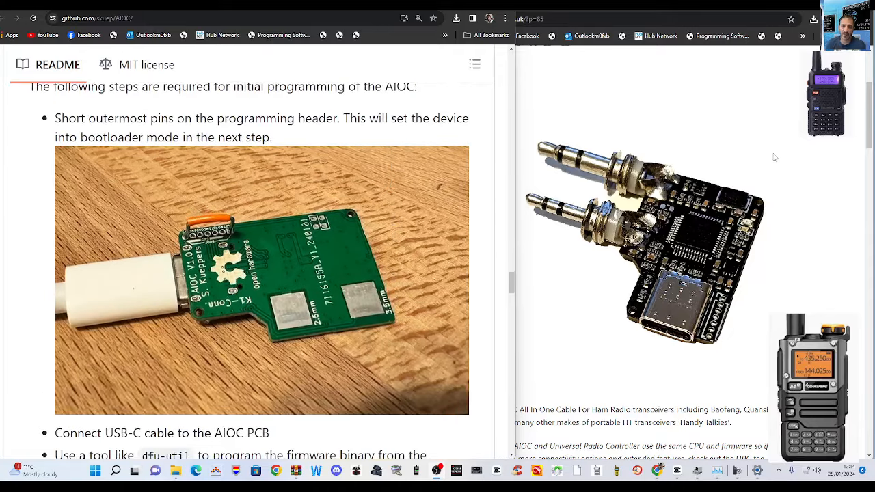
{"action": "mouse_move", "coordinate": [600, 92]}
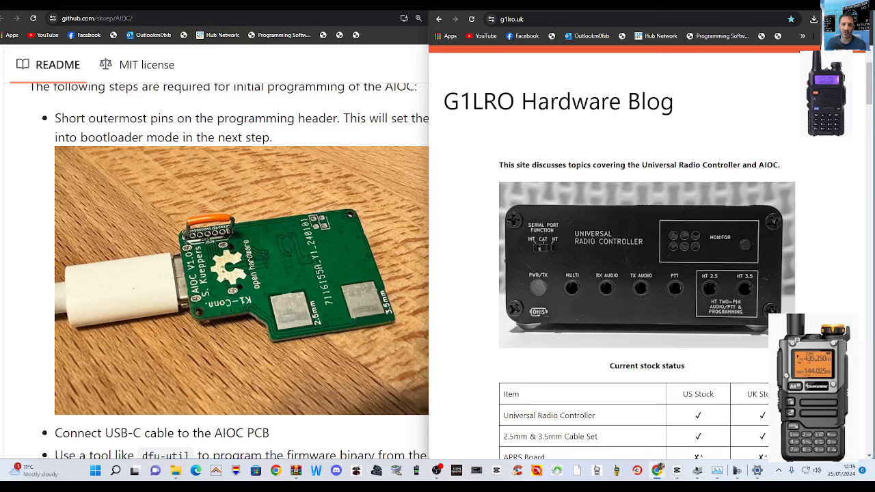
Step: Open the G1LRO firmware re-loading post (p=122) in the right browser window
{"action": "scroll", "scroll_direction": "down", "scroll_amount": 3}
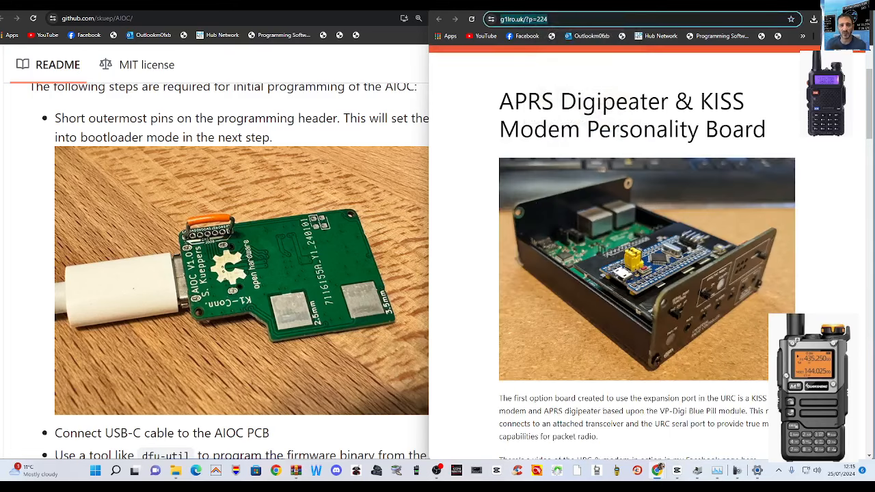
{"action": "left_click", "coordinate": [642, 19]}
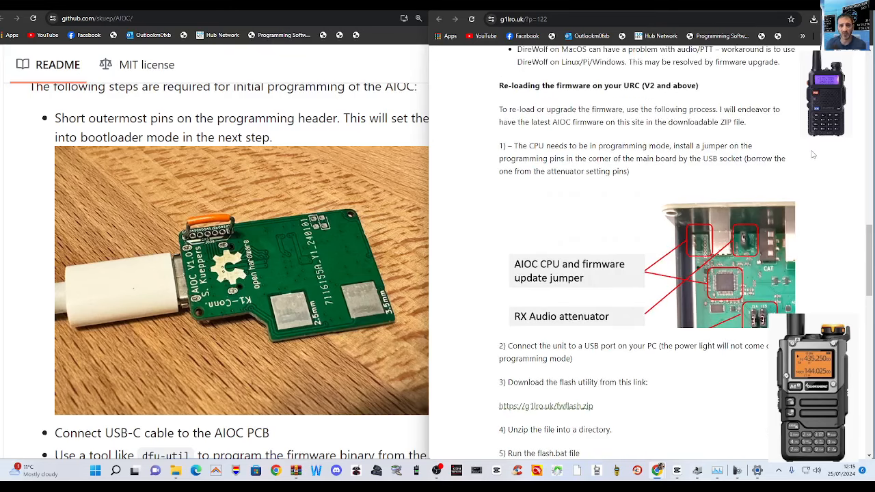
Step: Scroll the firmware post down to steps 2–5 and the flash.bat console screenshot
{"action": "scroll", "scroll_direction": "down", "scroll_amount": 3}
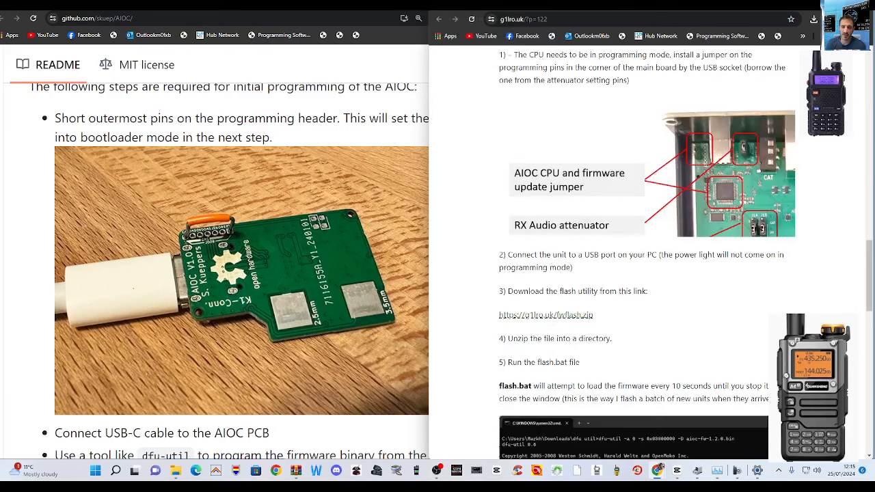
{"action": "scroll", "scroll_direction": "down", "scroll_amount": 3}
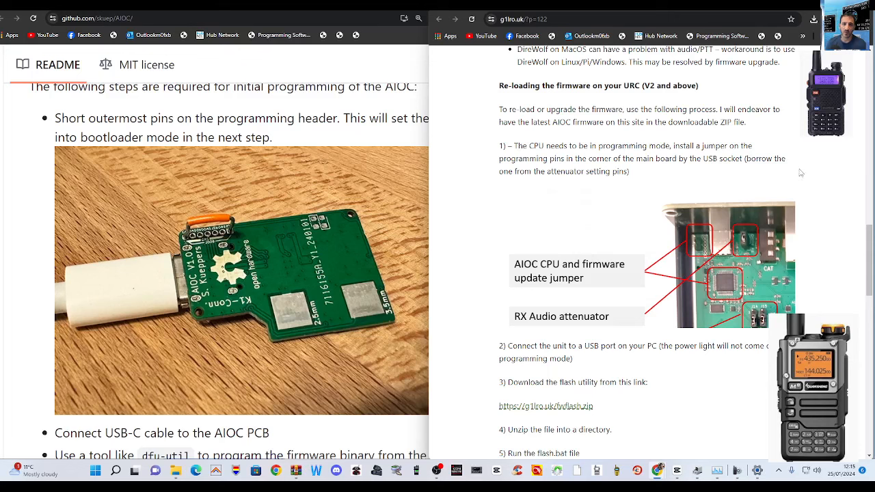
{"action": "mouse_move", "coordinate": [807, 163]}
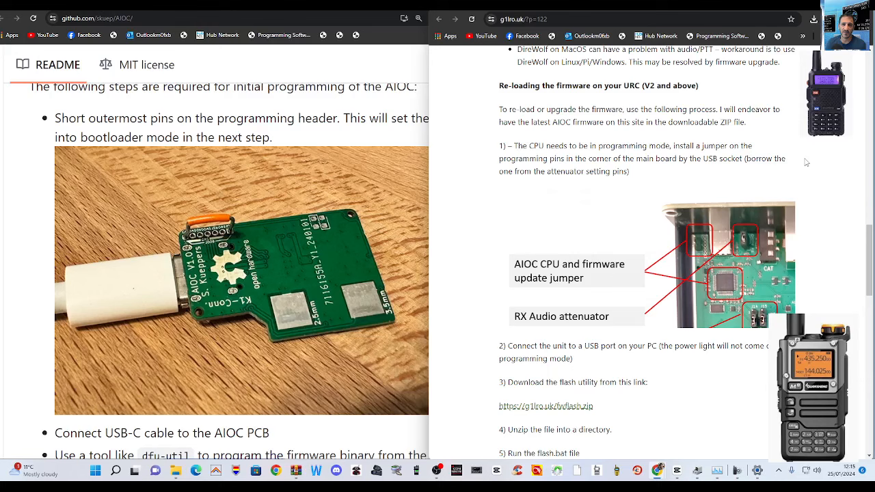
{"action": "scroll", "scroll_direction": "down", "scroll_amount": 3}
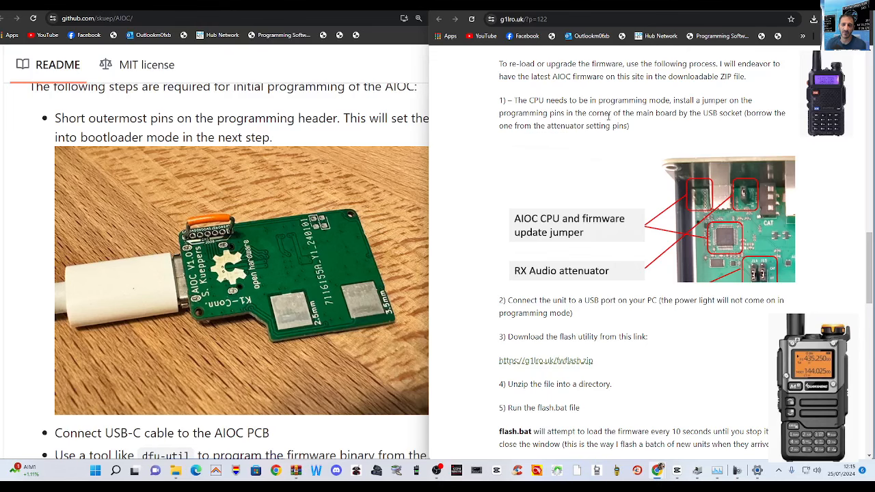
{"action": "mouse_move", "coordinate": [759, 127]}
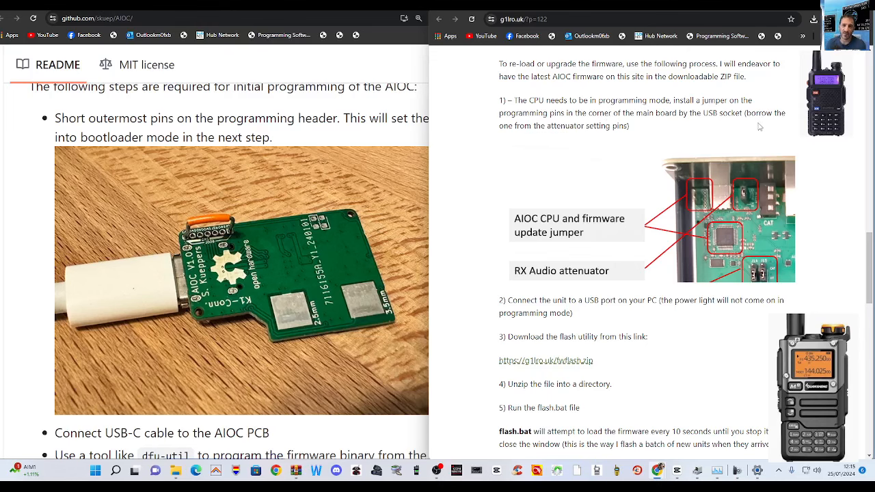
{"action": "scroll", "scroll_direction": "down", "scroll_amount": 3}
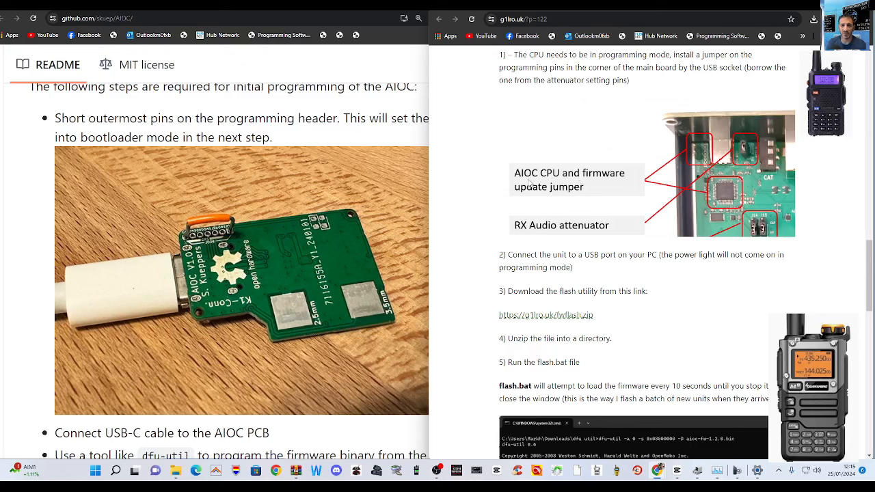
{"action": "mouse_move", "coordinate": [531, 195]}
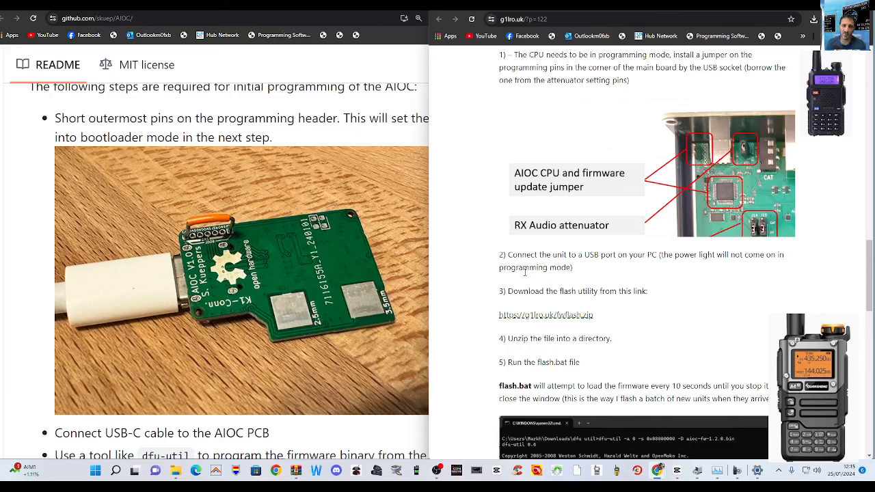
{"action": "mouse_move", "coordinate": [745, 142]}
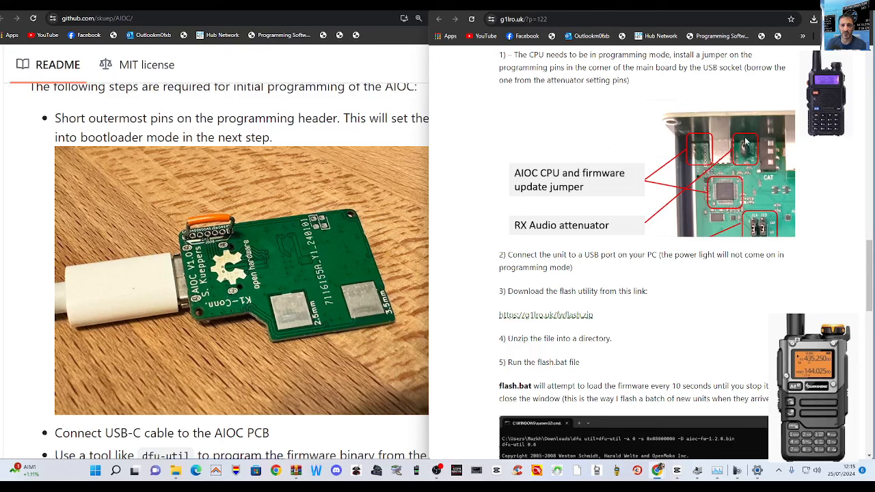
{"action": "scroll", "scroll_direction": "down", "scroll_amount": 3}
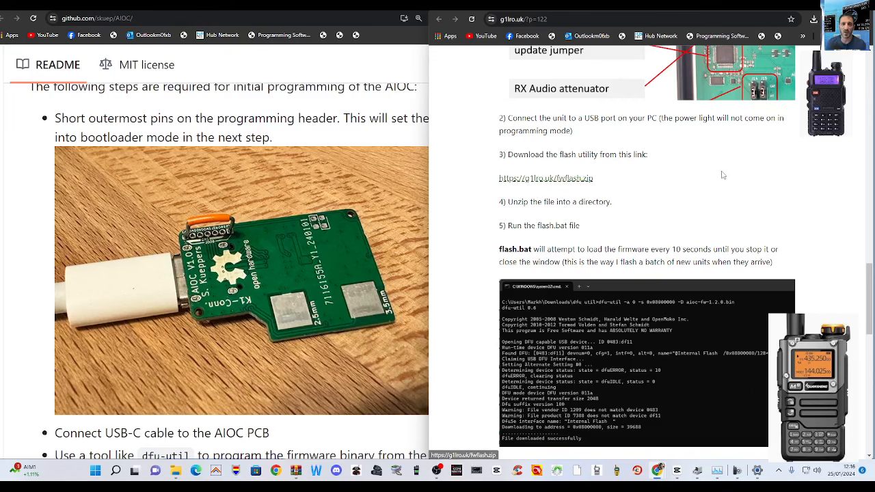
Step: Scroll to 'The flash process is complete!', then back up to the known issues list
{"action": "scroll", "scroll_direction": "down", "scroll_amount": 3}
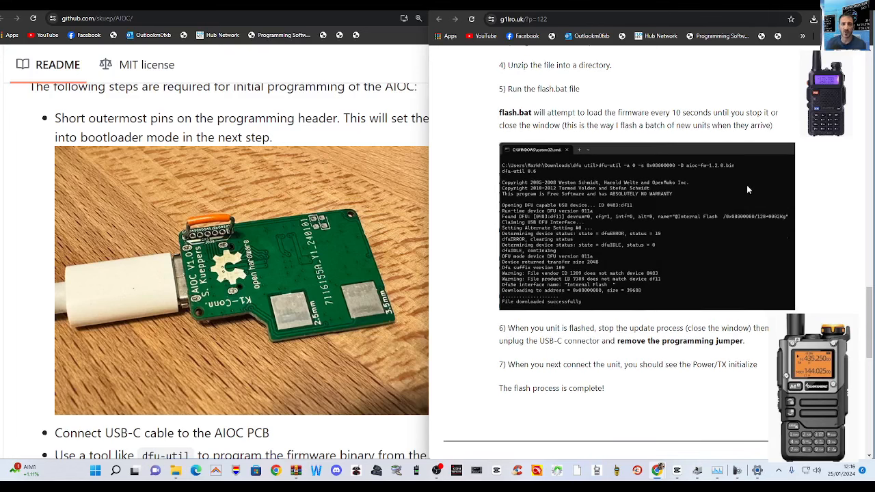
{"action": "scroll", "scroll_direction": "down", "scroll_amount": 3}
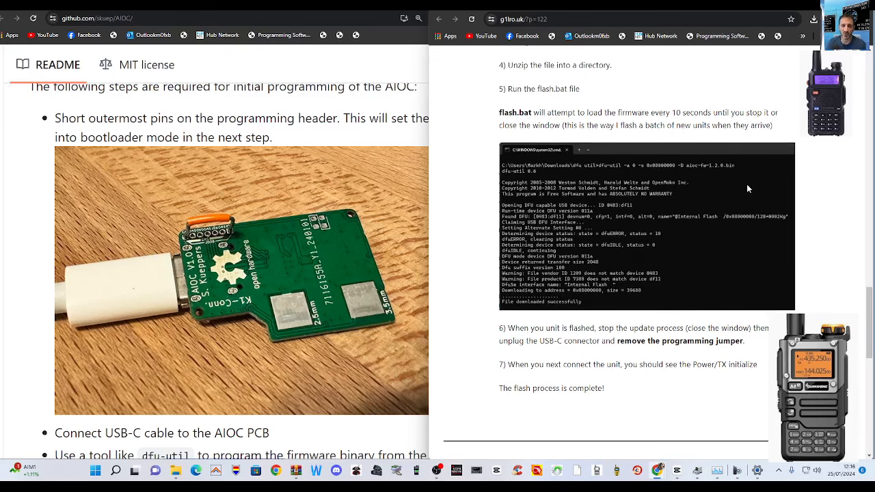
{"action": "scroll", "scroll_direction": "down", "scroll_amount": 3}
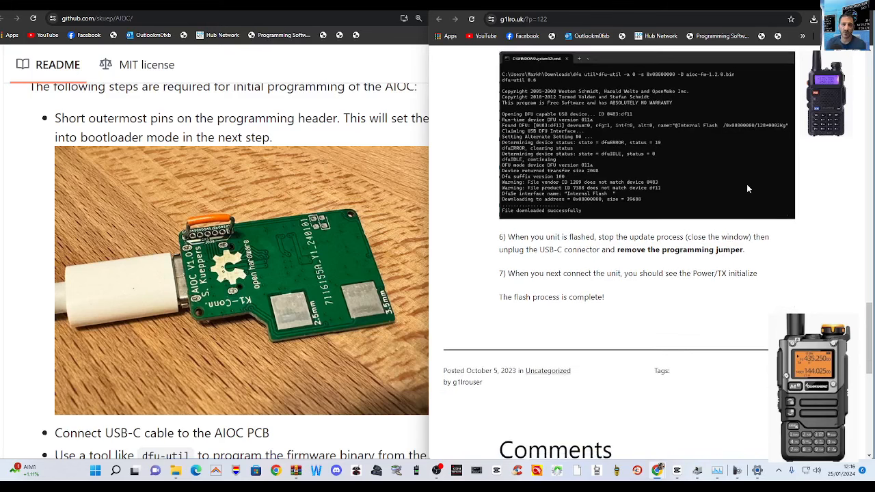
{"action": "scroll", "scroll_direction": "down", "scroll_amount": 3}
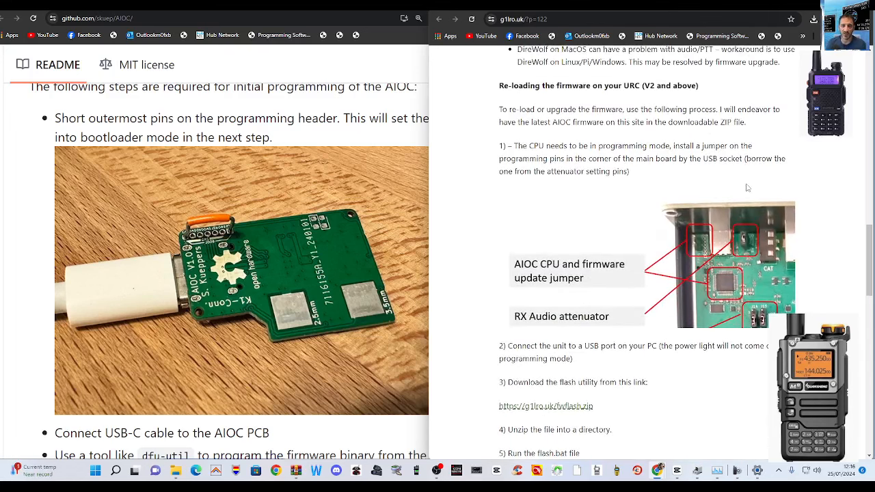
{"action": "scroll", "scroll_direction": "down", "scroll_amount": 3}
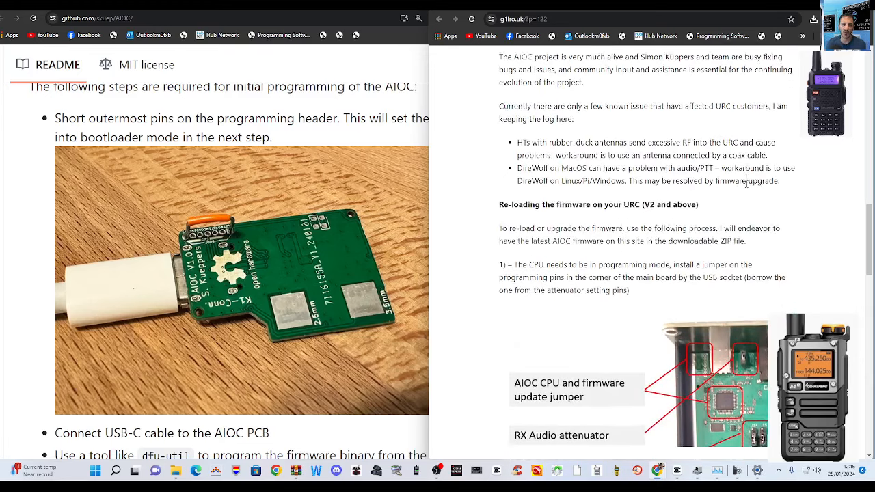
{"action": "scroll", "scroll_direction": "down", "scroll_amount": 3}
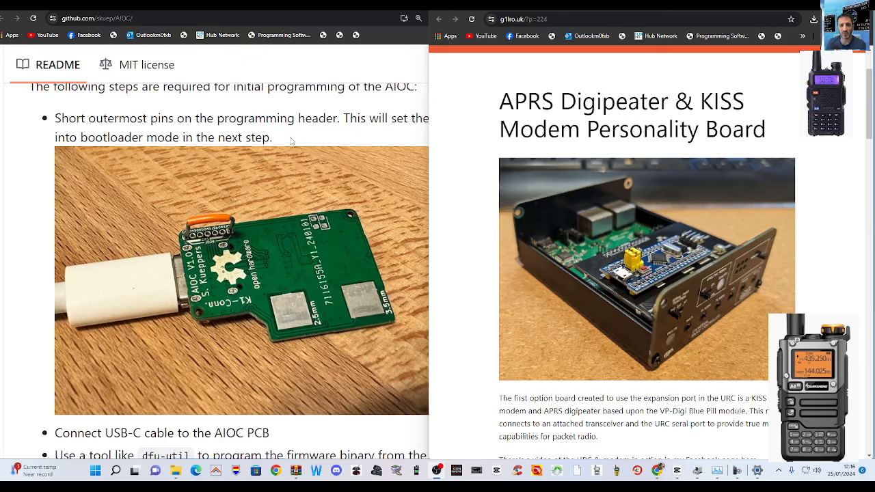
{"action": "mouse_move", "coordinate": [479, 371]}
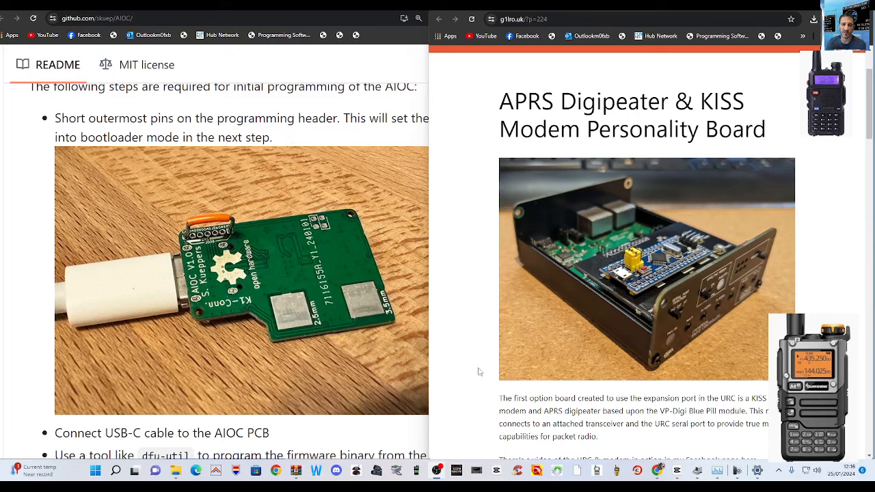